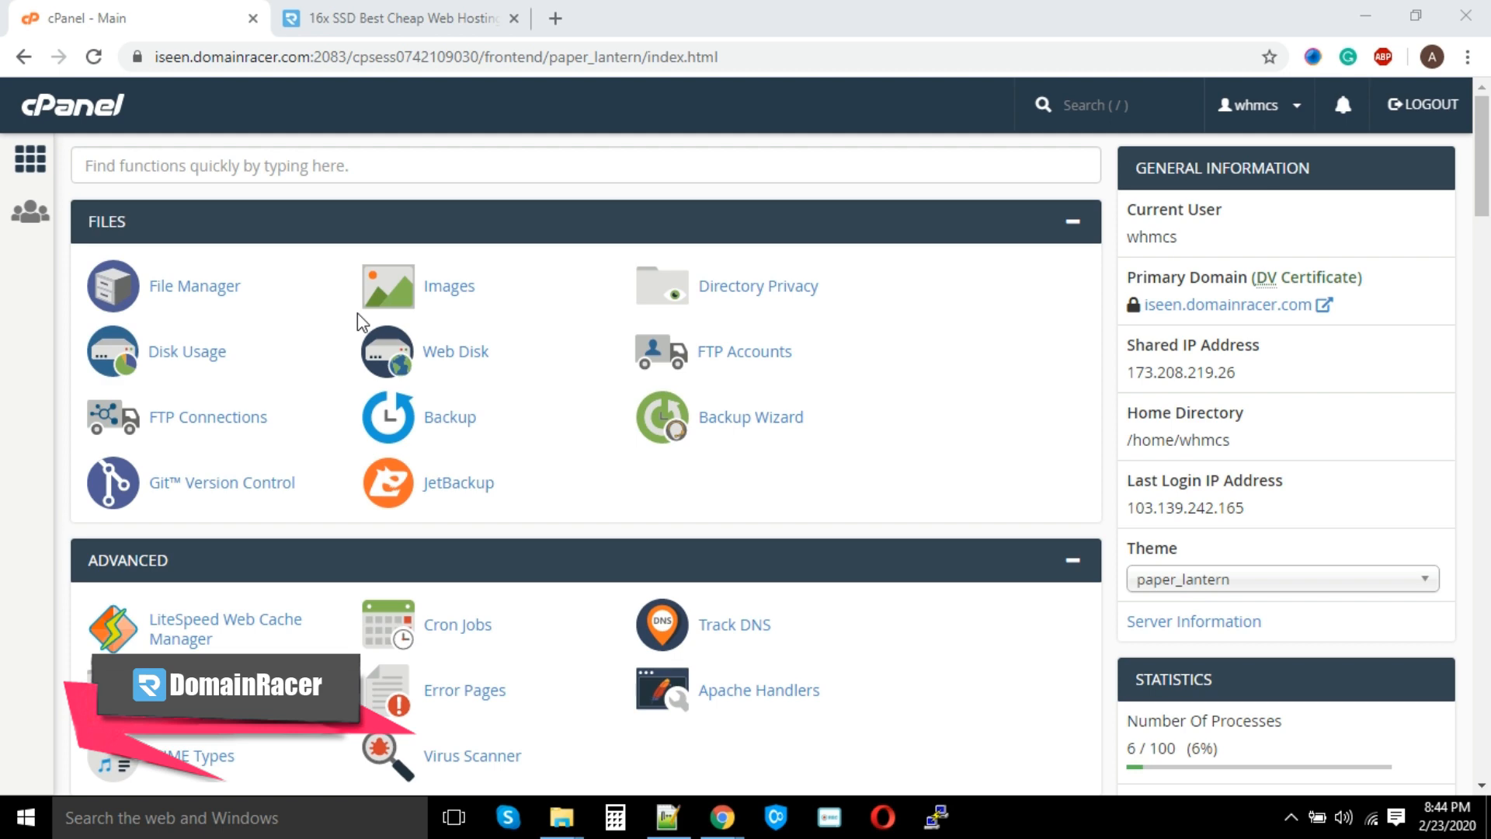
pyautogui.moveTo(8, 14)
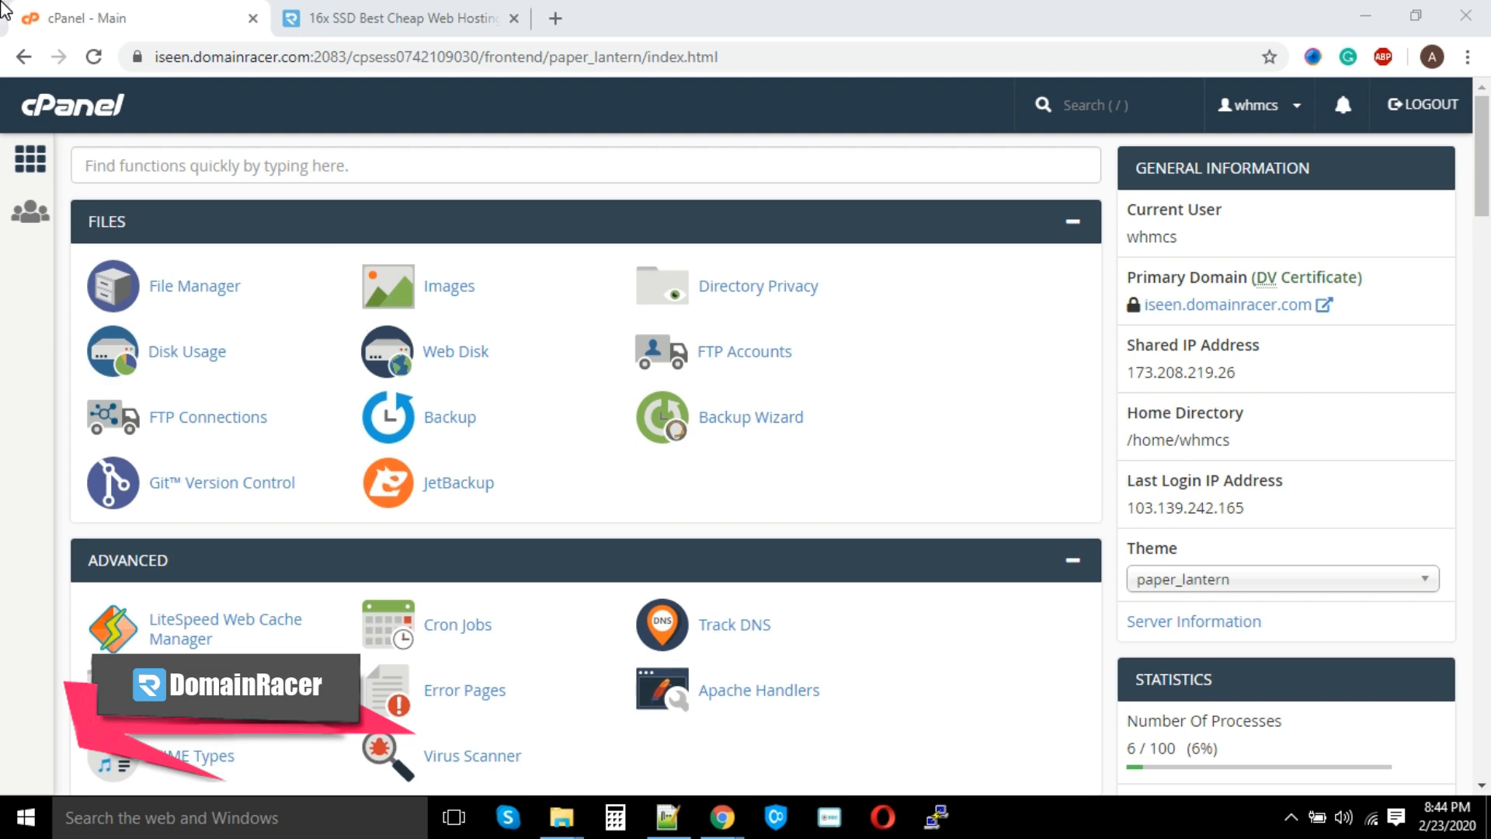
# Reach Setup Node.js App in the cPanel Software section after glancing at the DomainRacer hosting page
pyautogui.click(390, 18)
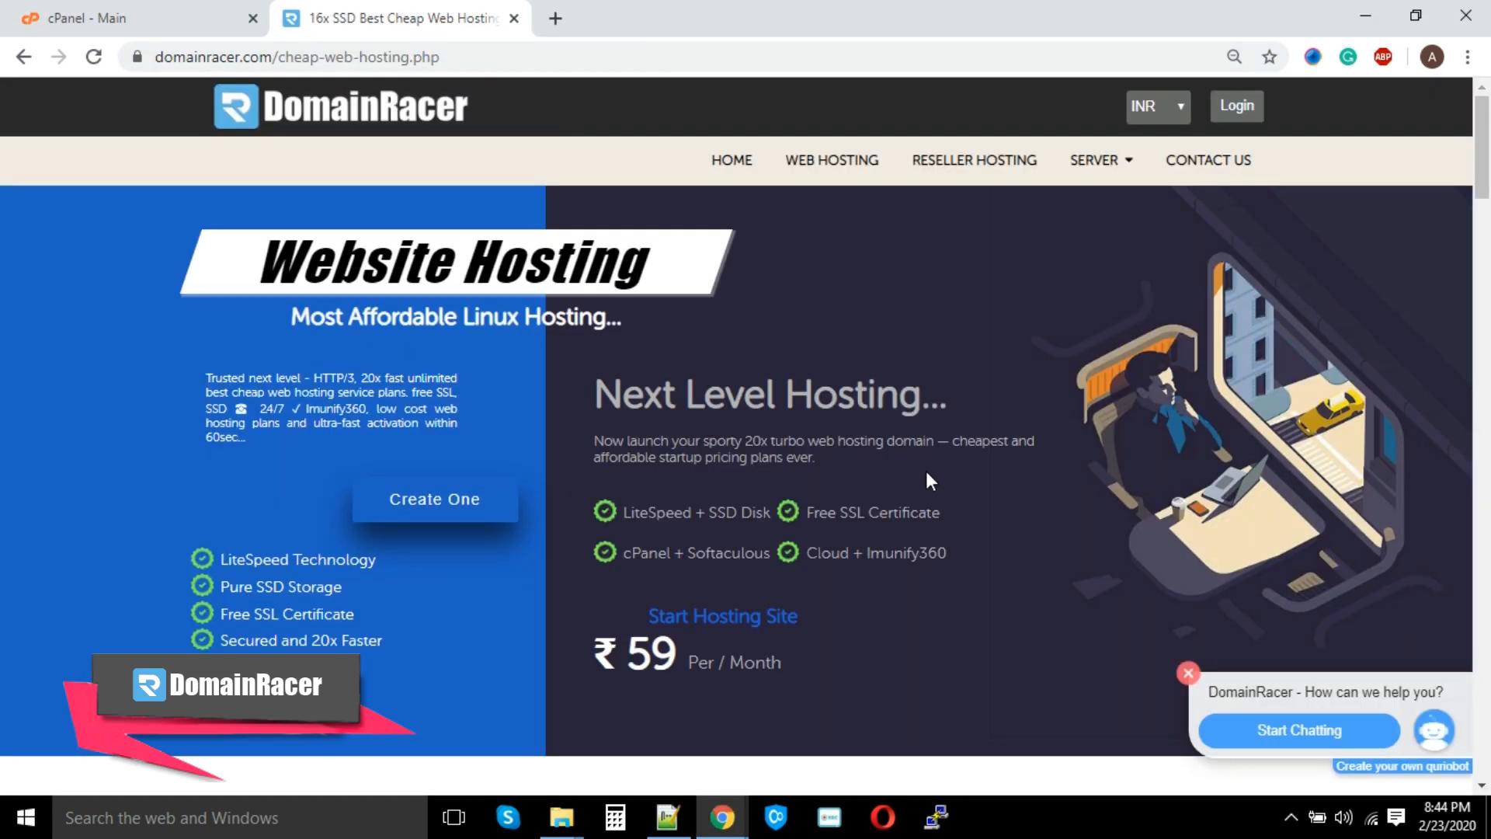
pyautogui.scroll(-3)
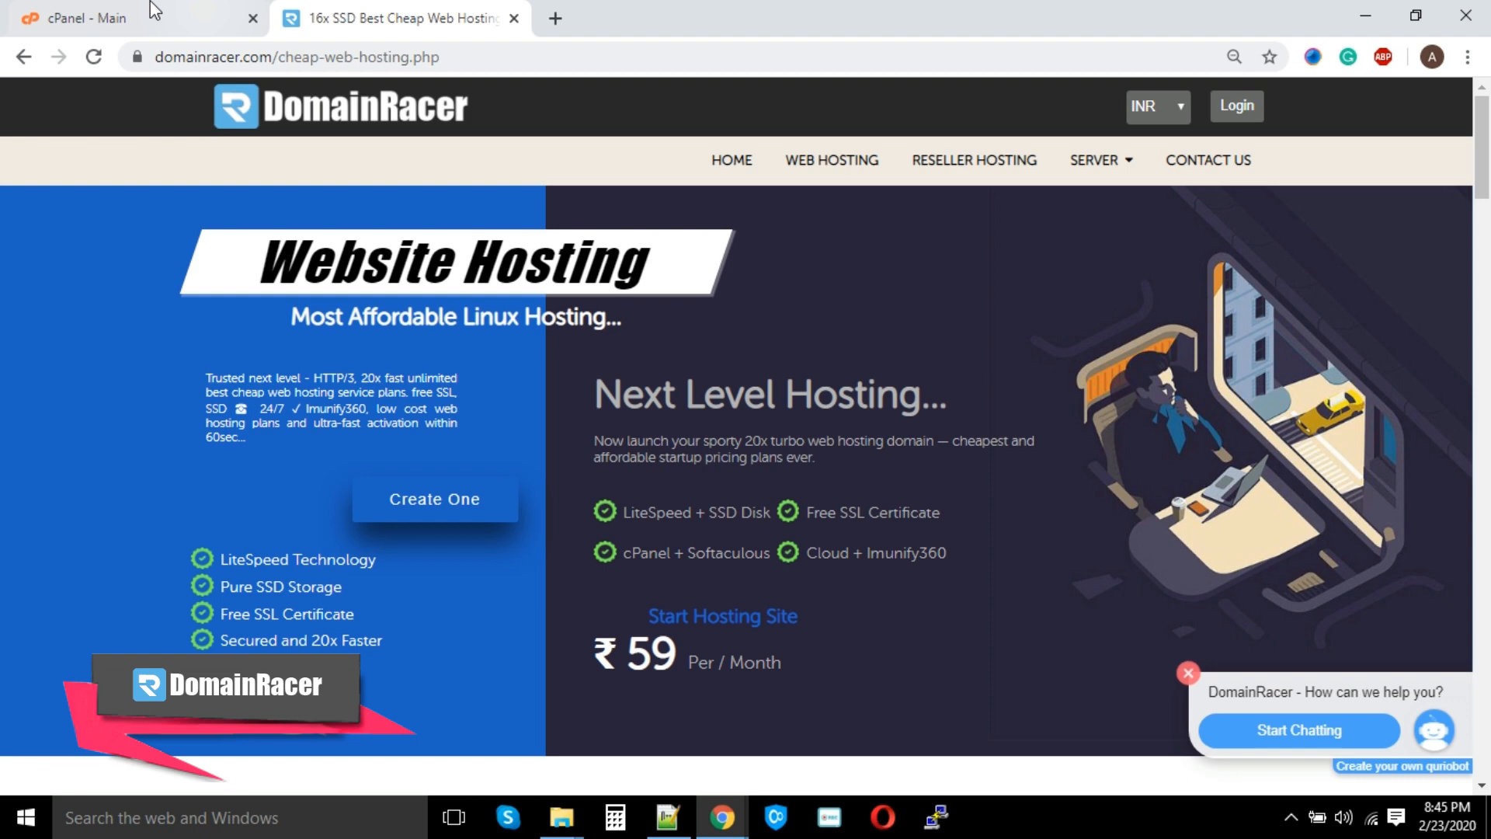
pyautogui.click(85, 17)
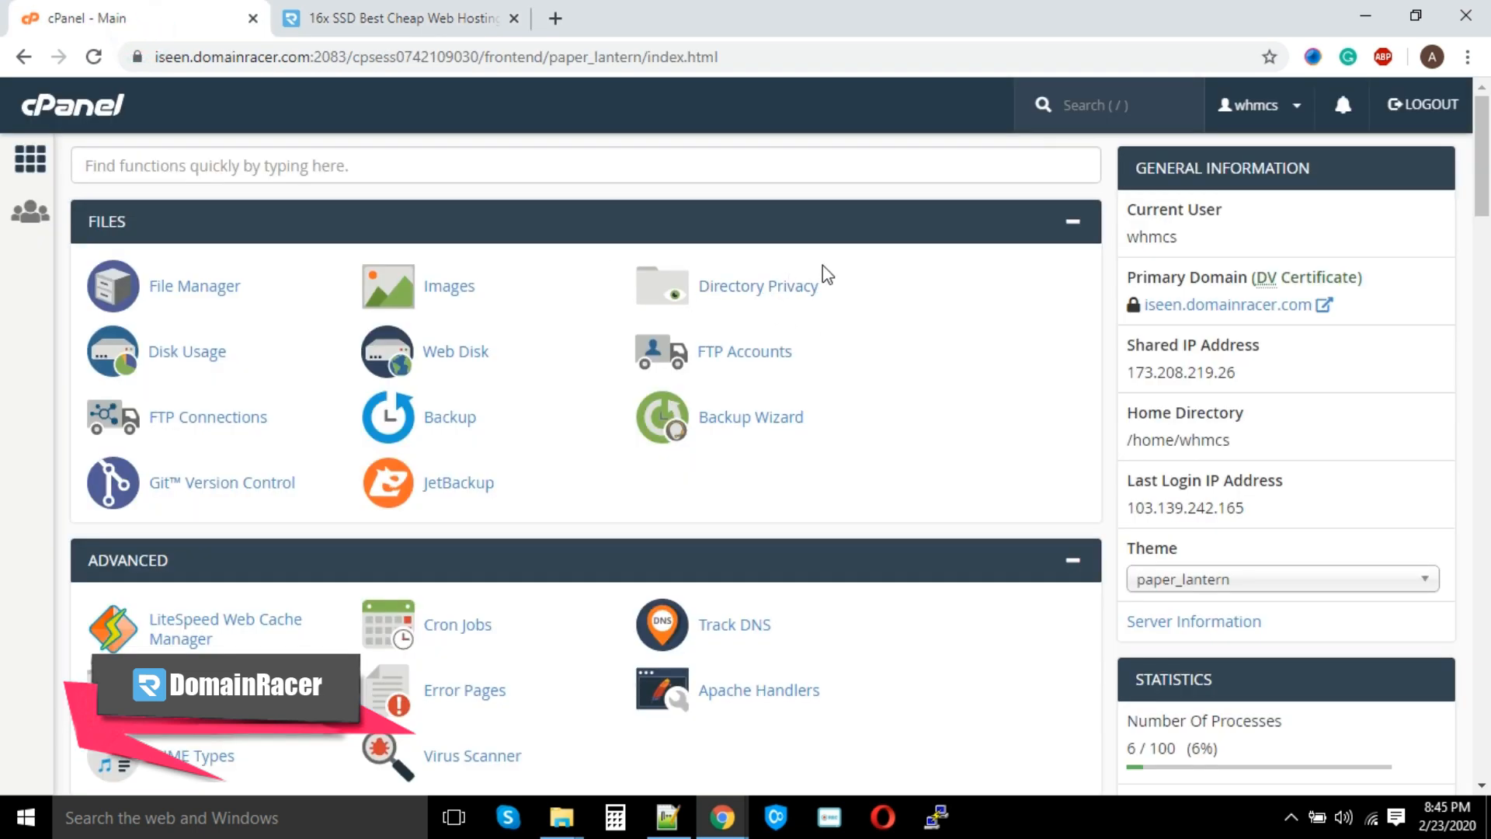
pyautogui.scroll(-3)
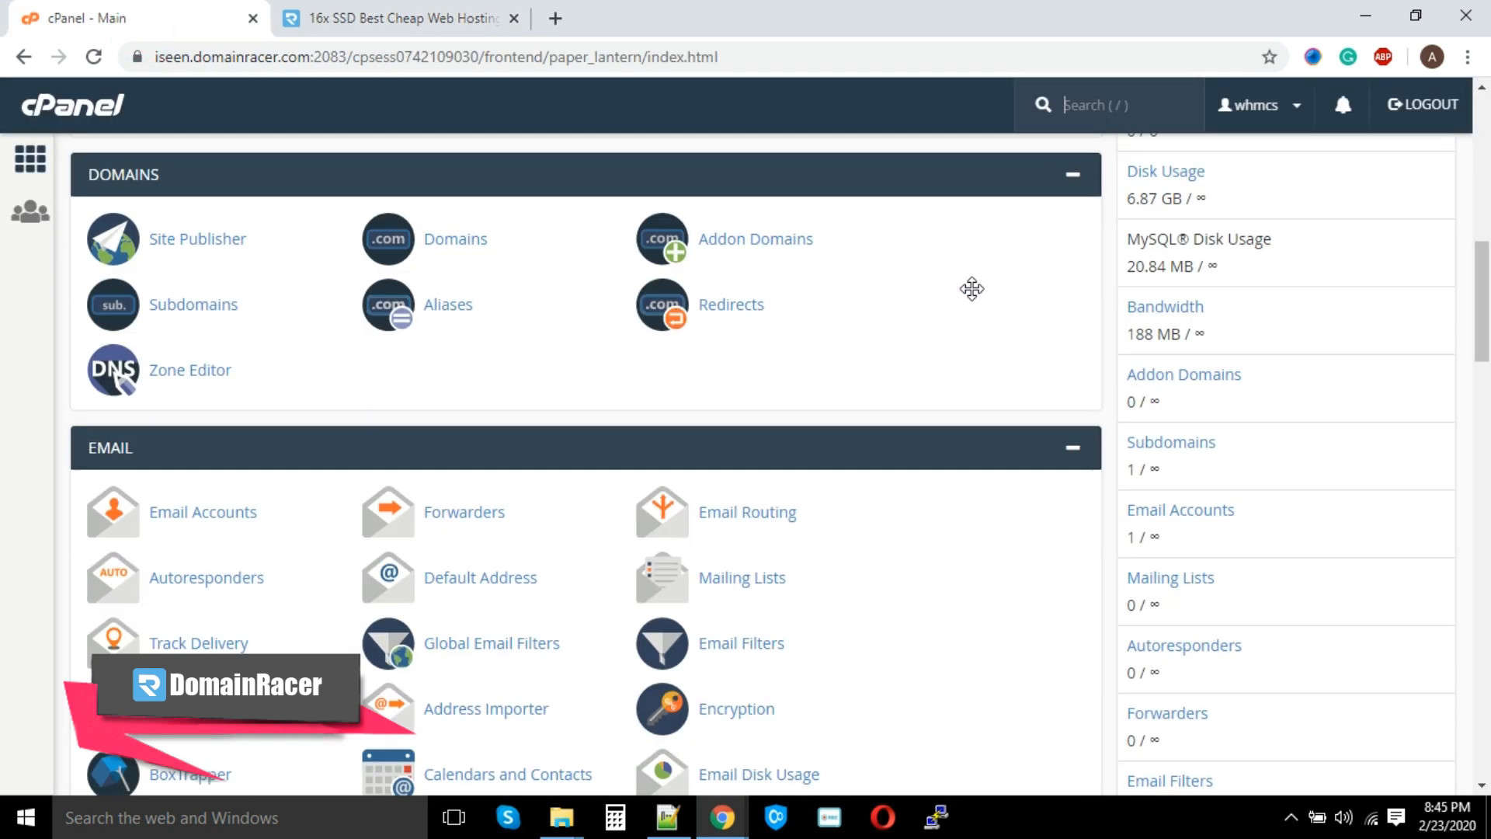
pyautogui.scroll(-3)
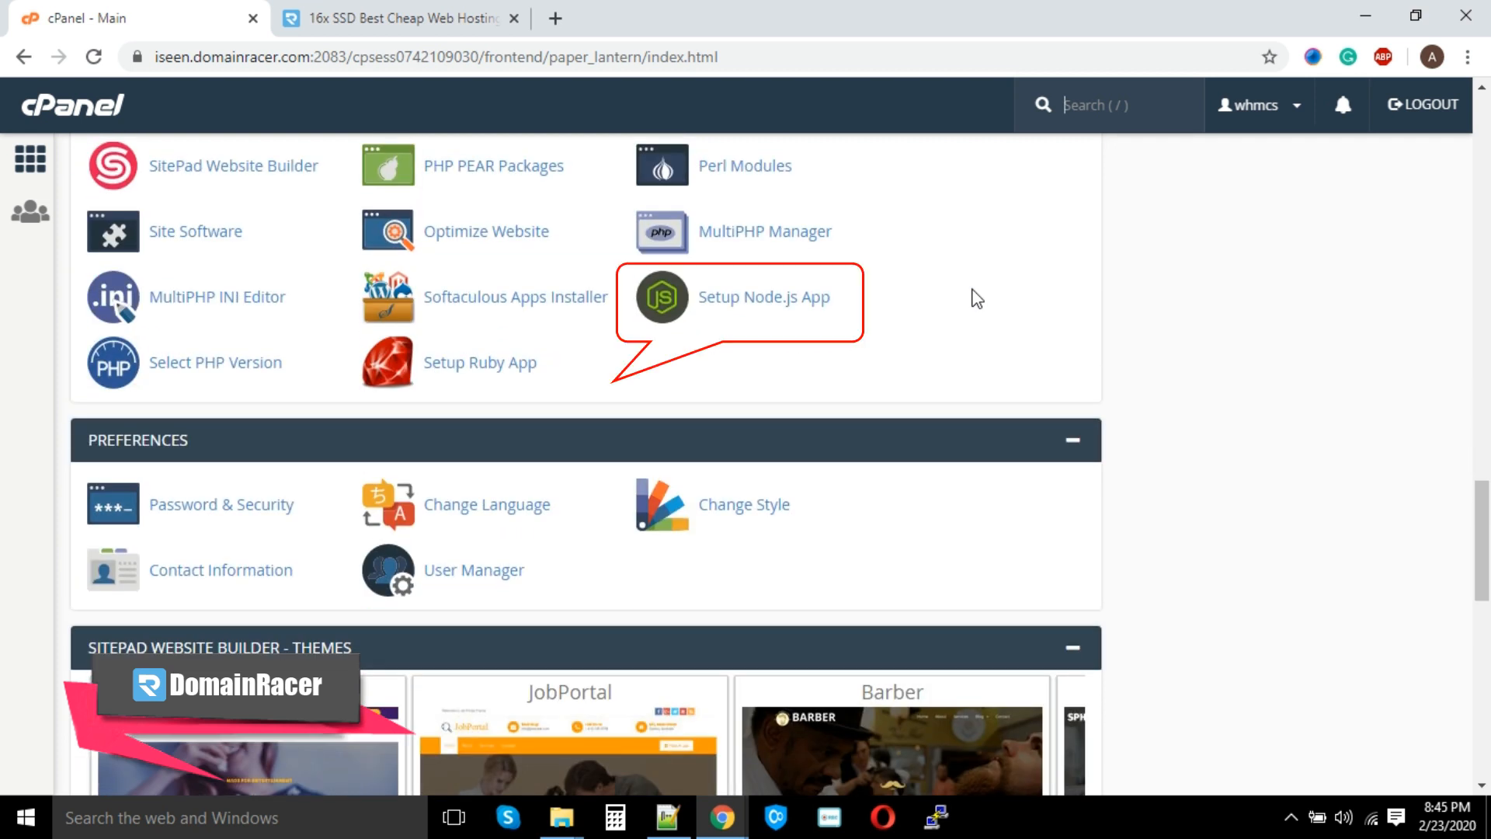
pyautogui.click(761, 297)
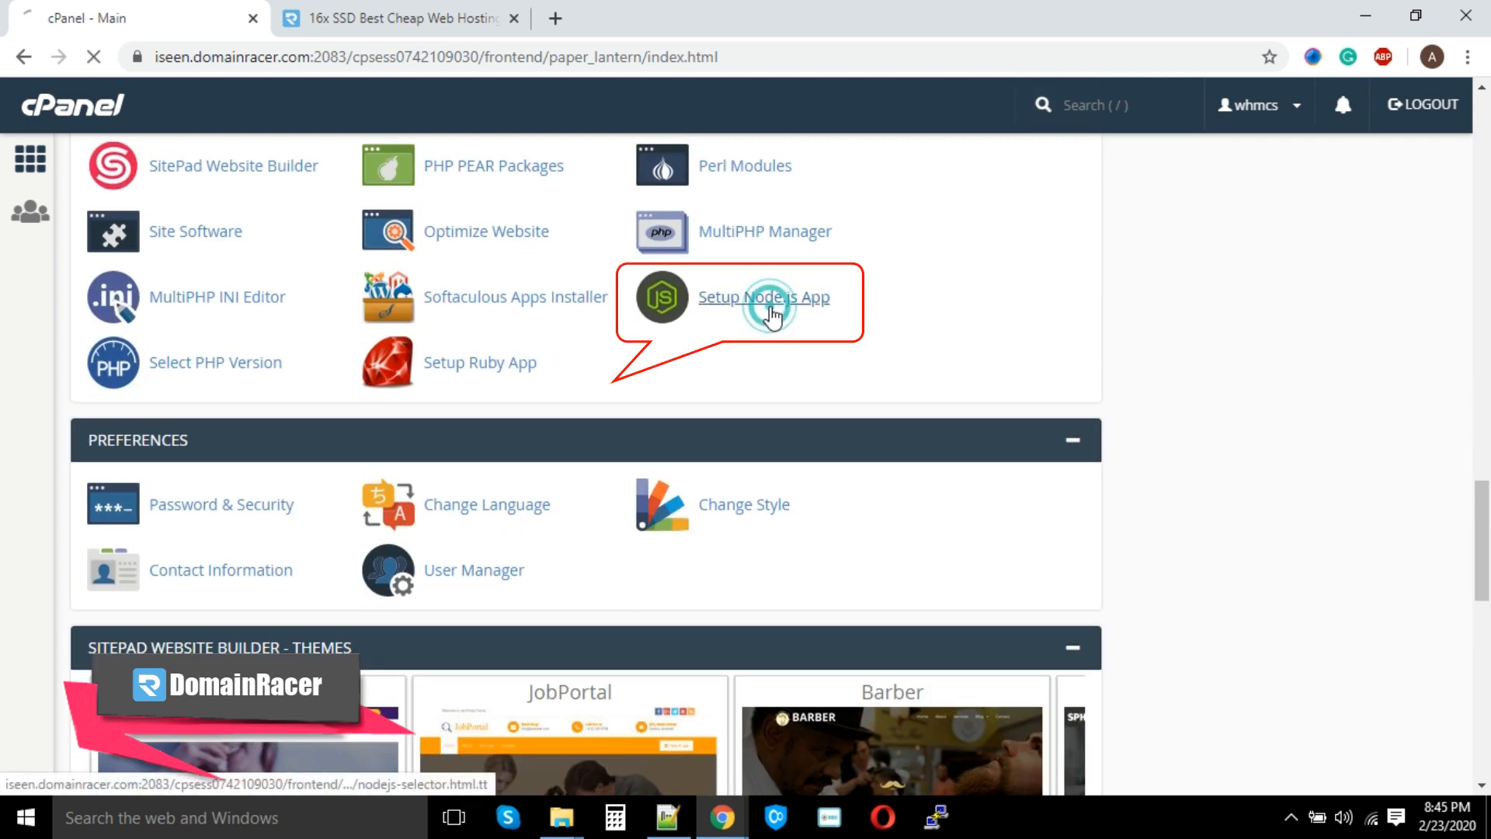
pyautogui.click(761, 296)
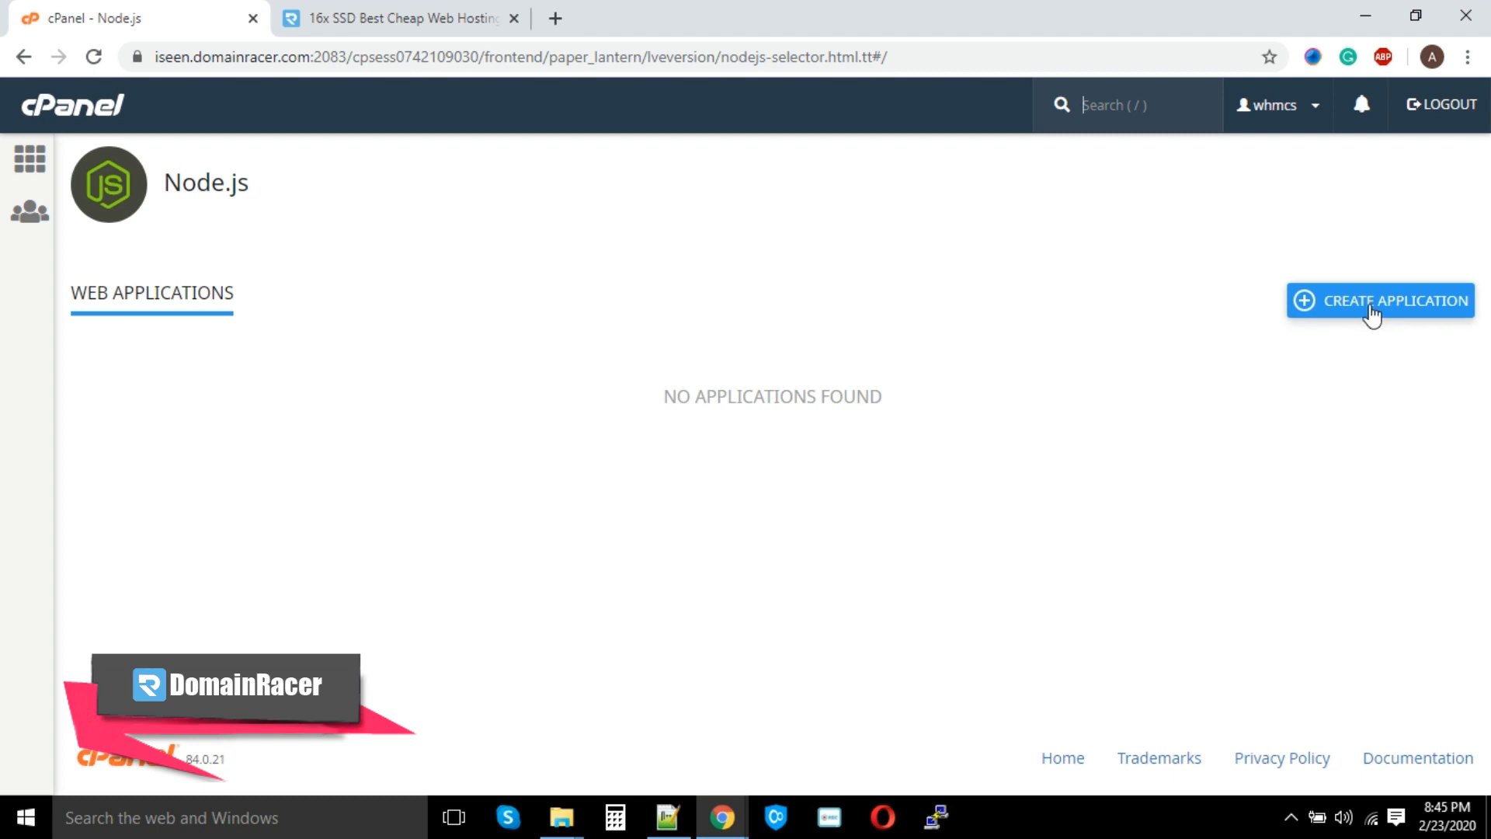
# Start a new Node.js 10.17.0 app in Development mode with root 'app', URL 'app' and startup file app.js
pyautogui.click(1392, 299)
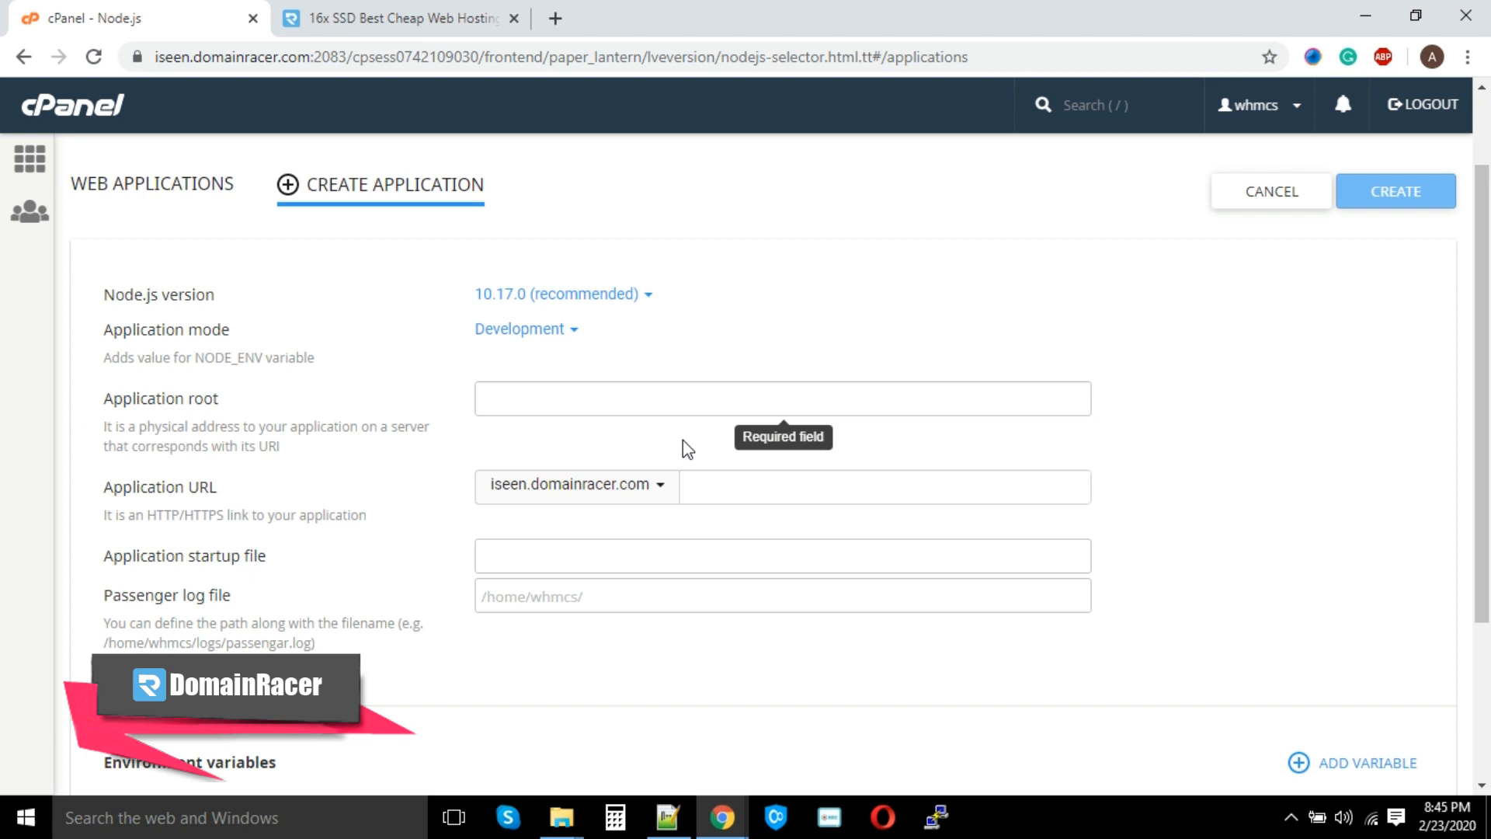
pyautogui.moveTo(448, 395)
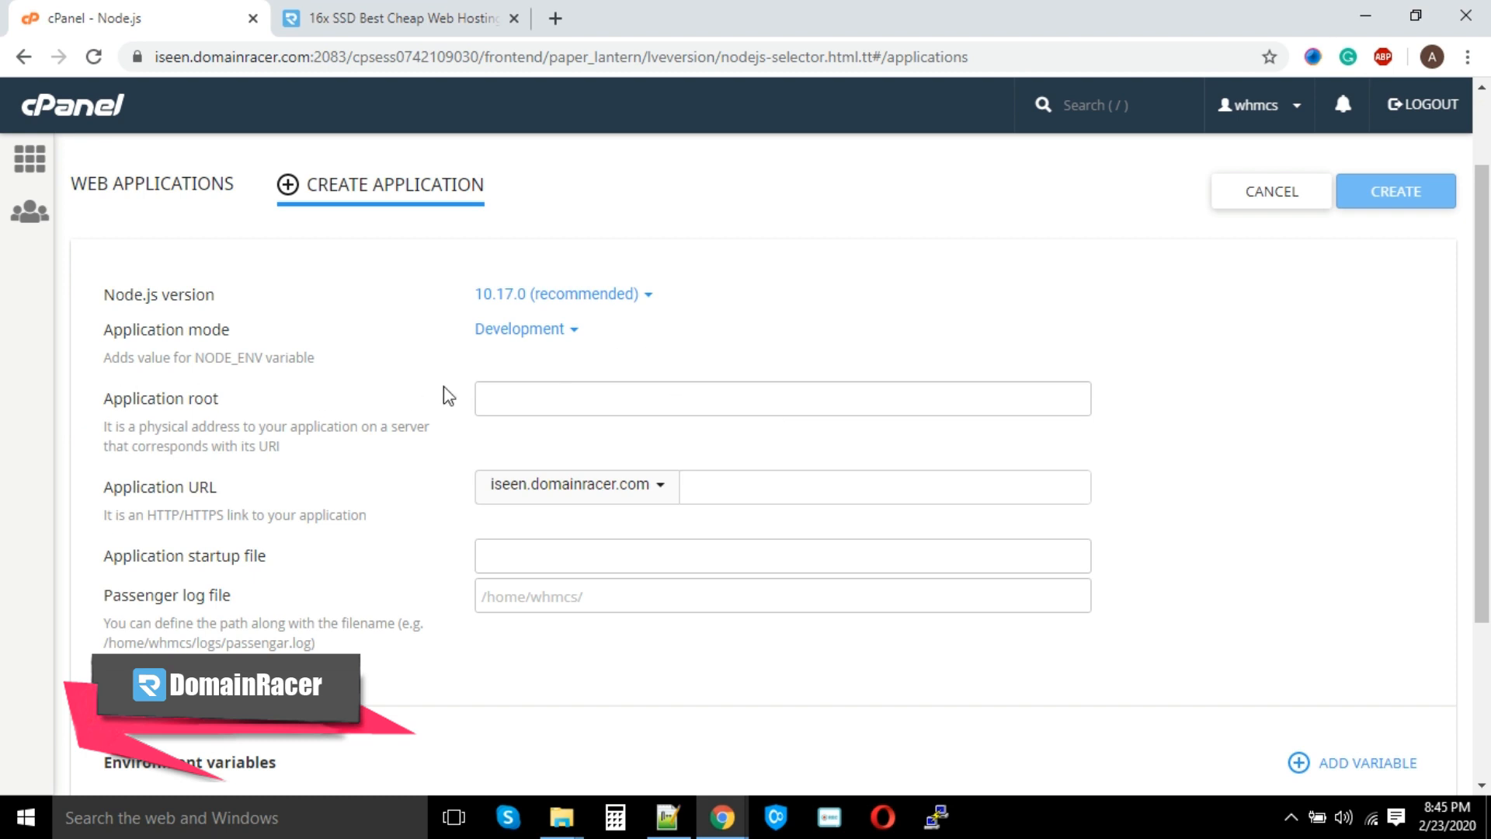
pyautogui.moveTo(115, 399)
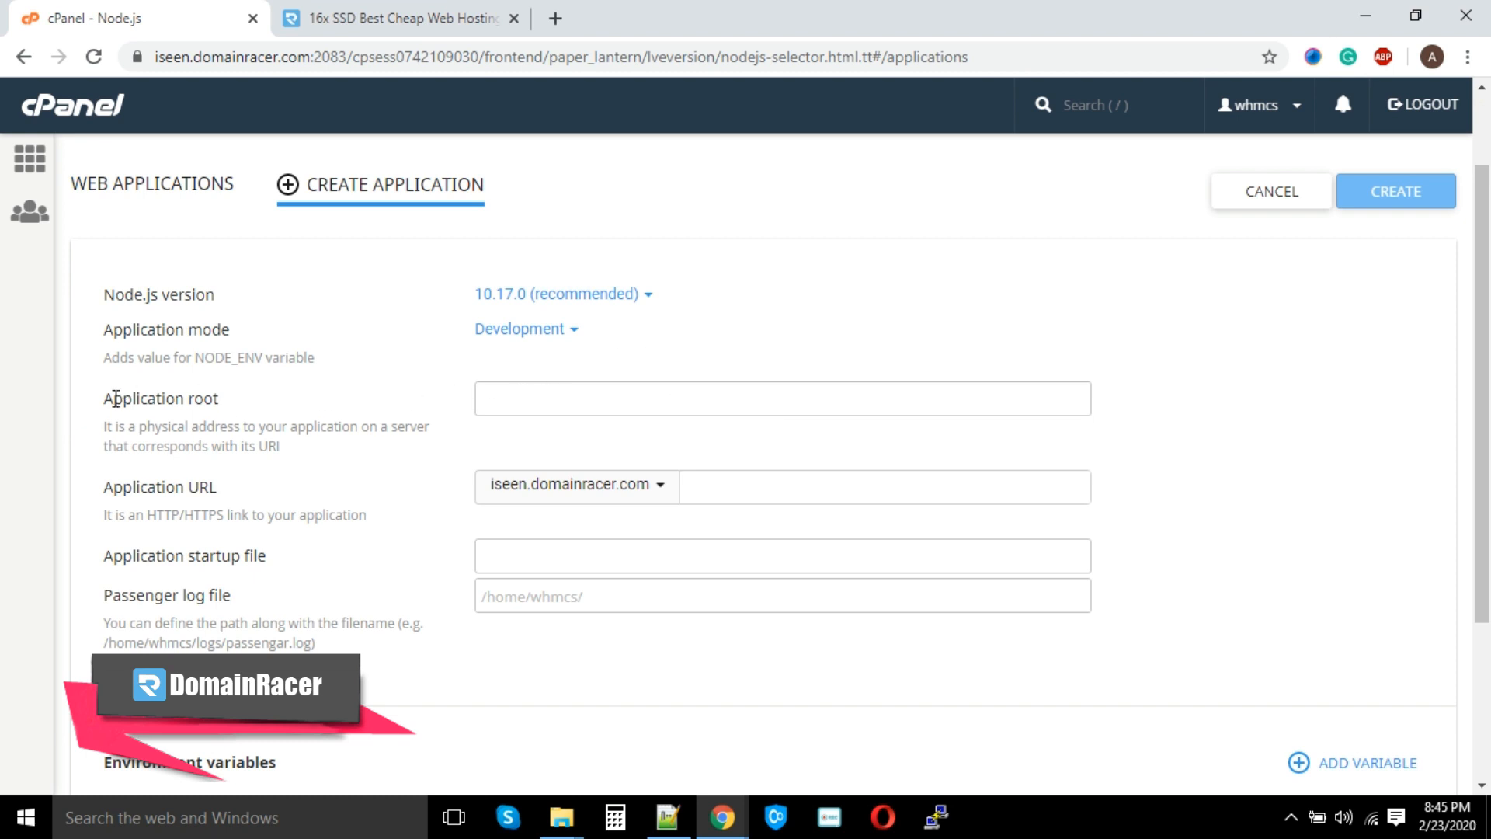
pyautogui.write('a')
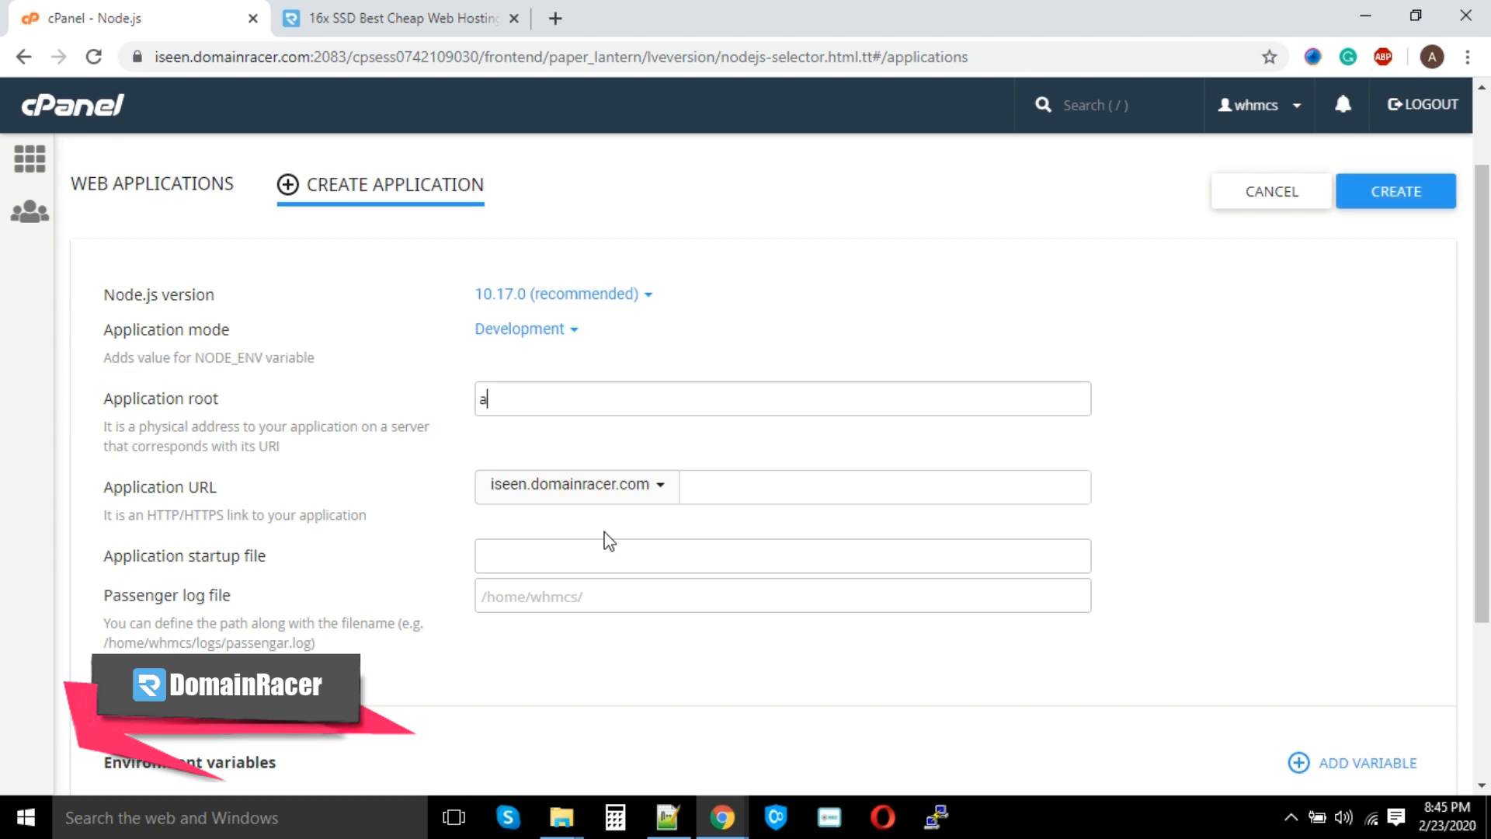
pyautogui.write('pp')
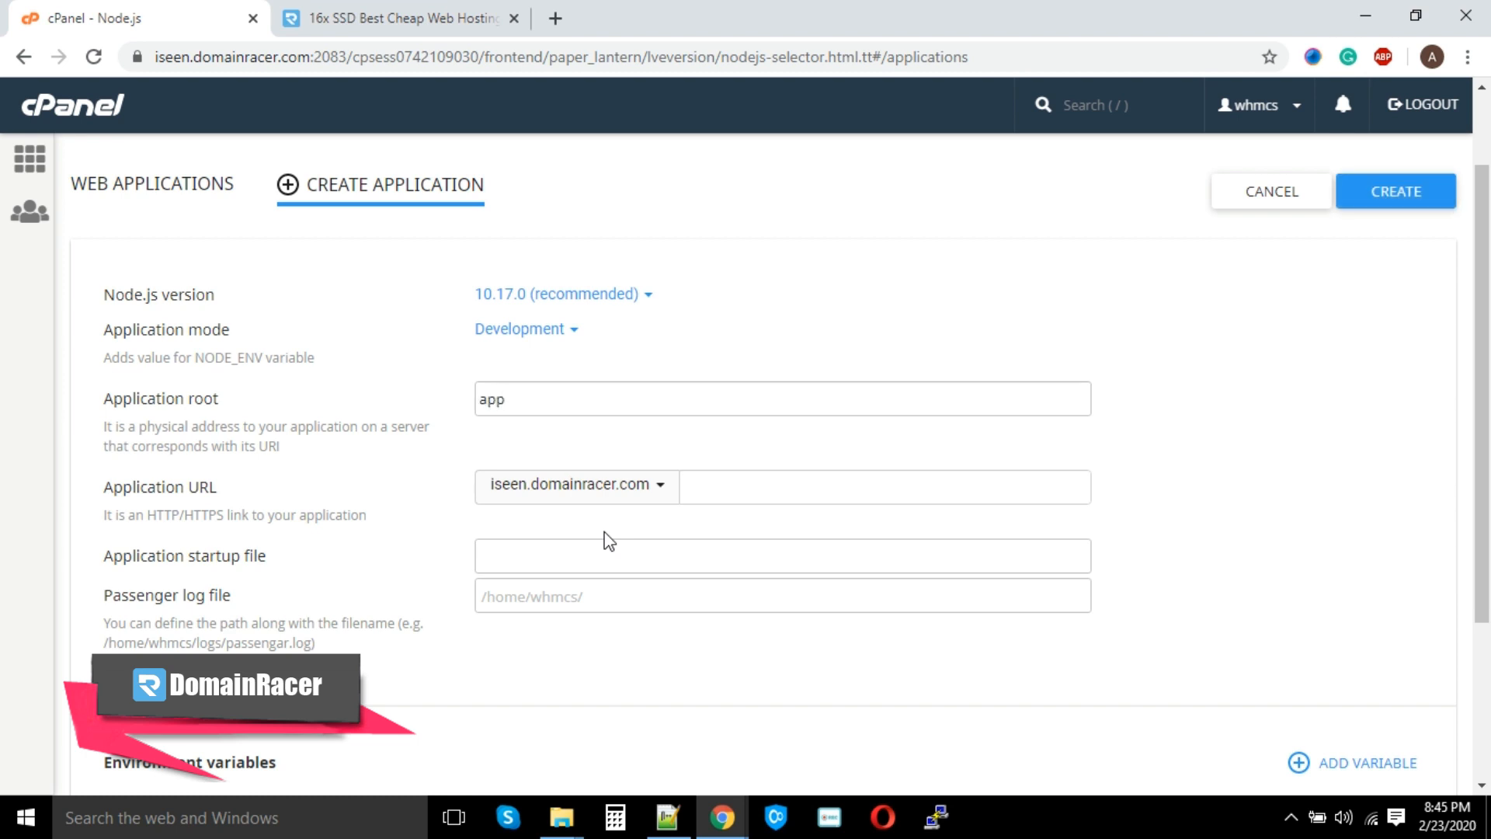
pyautogui.moveTo(644, 546)
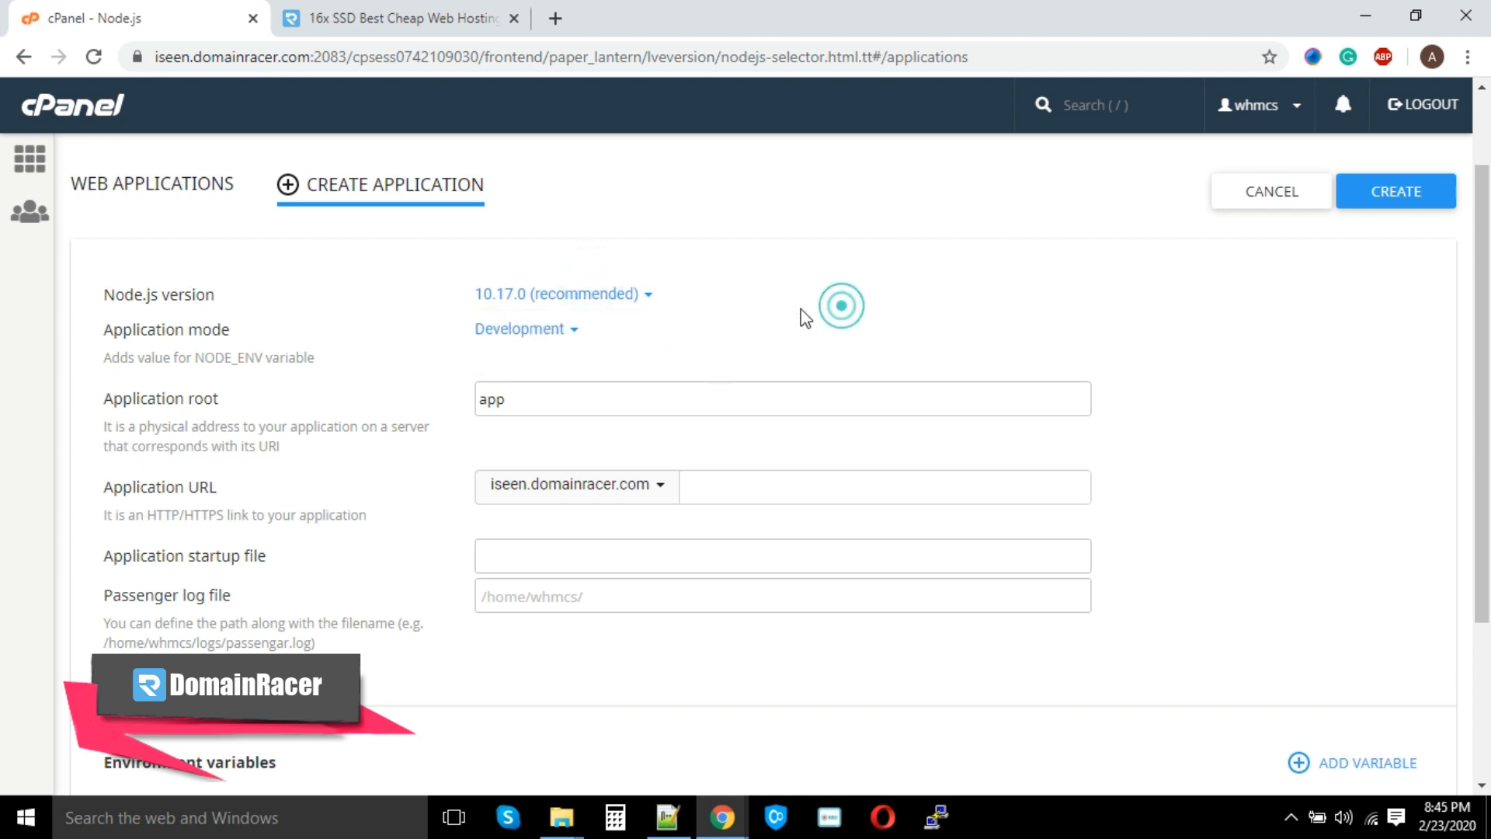
pyautogui.click(523, 328)
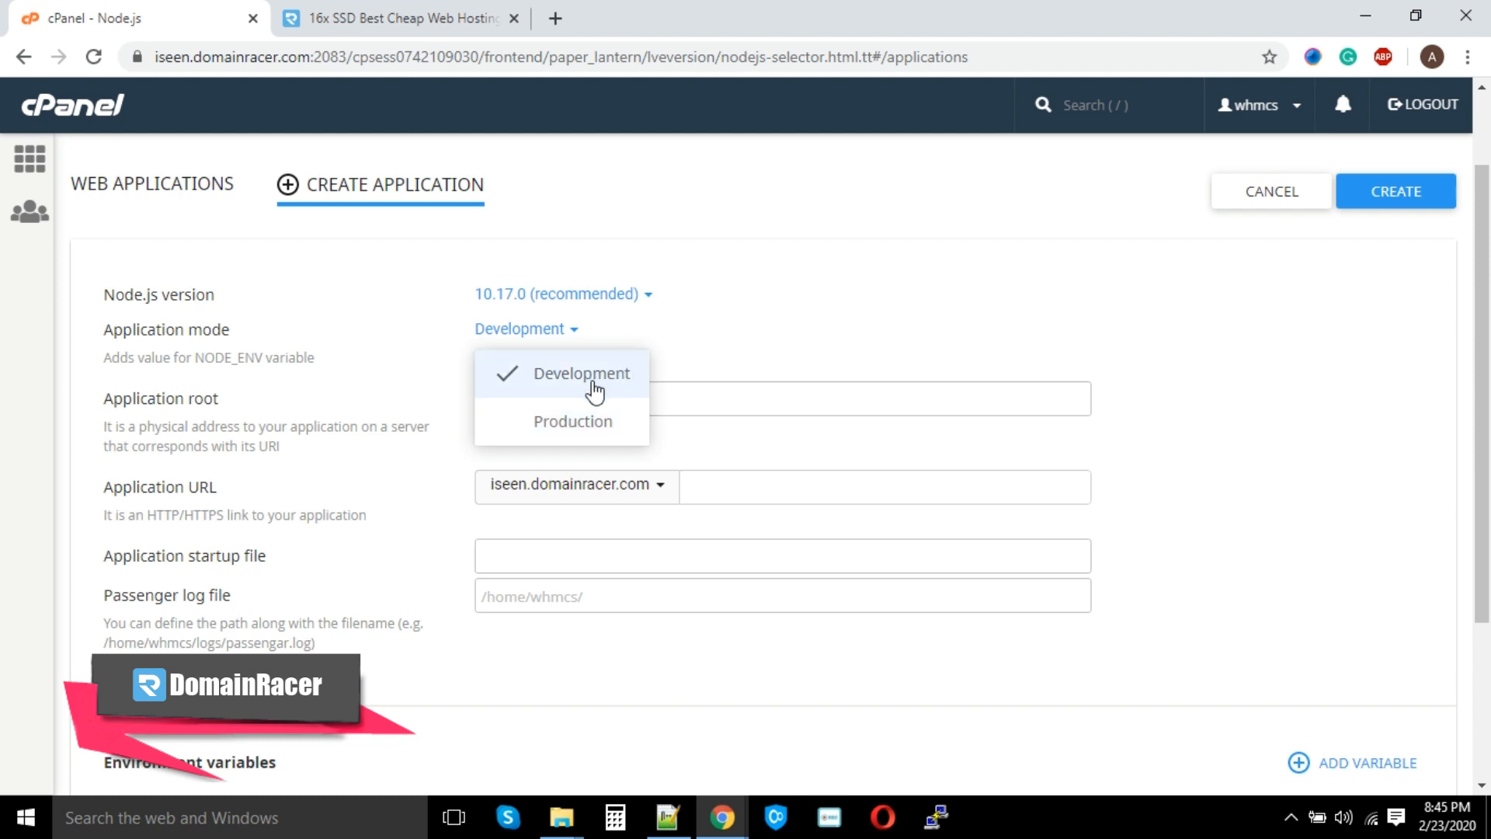
pyautogui.moveTo(699, 354)
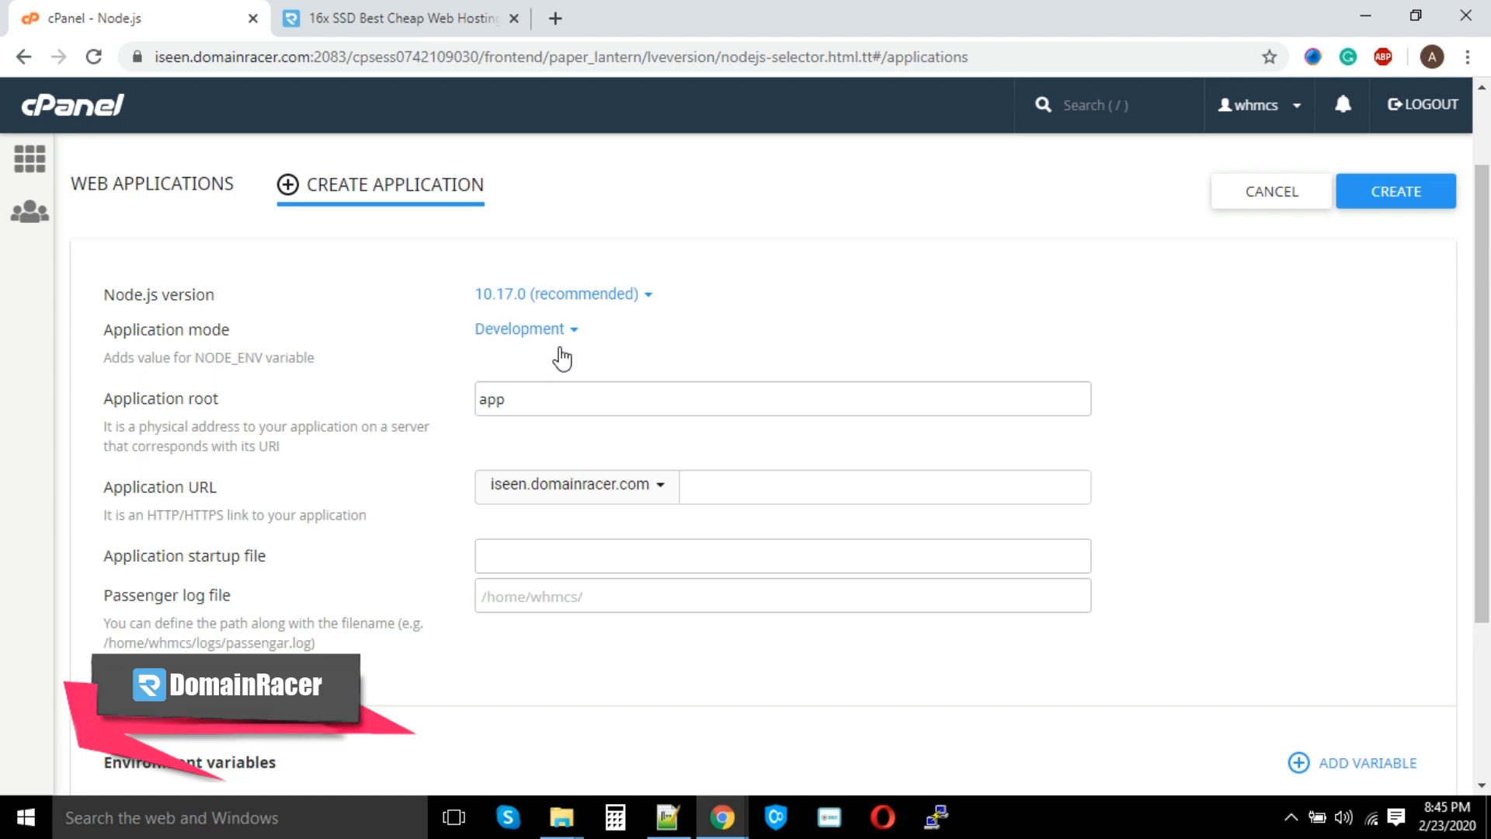
pyautogui.moveTo(511, 336)
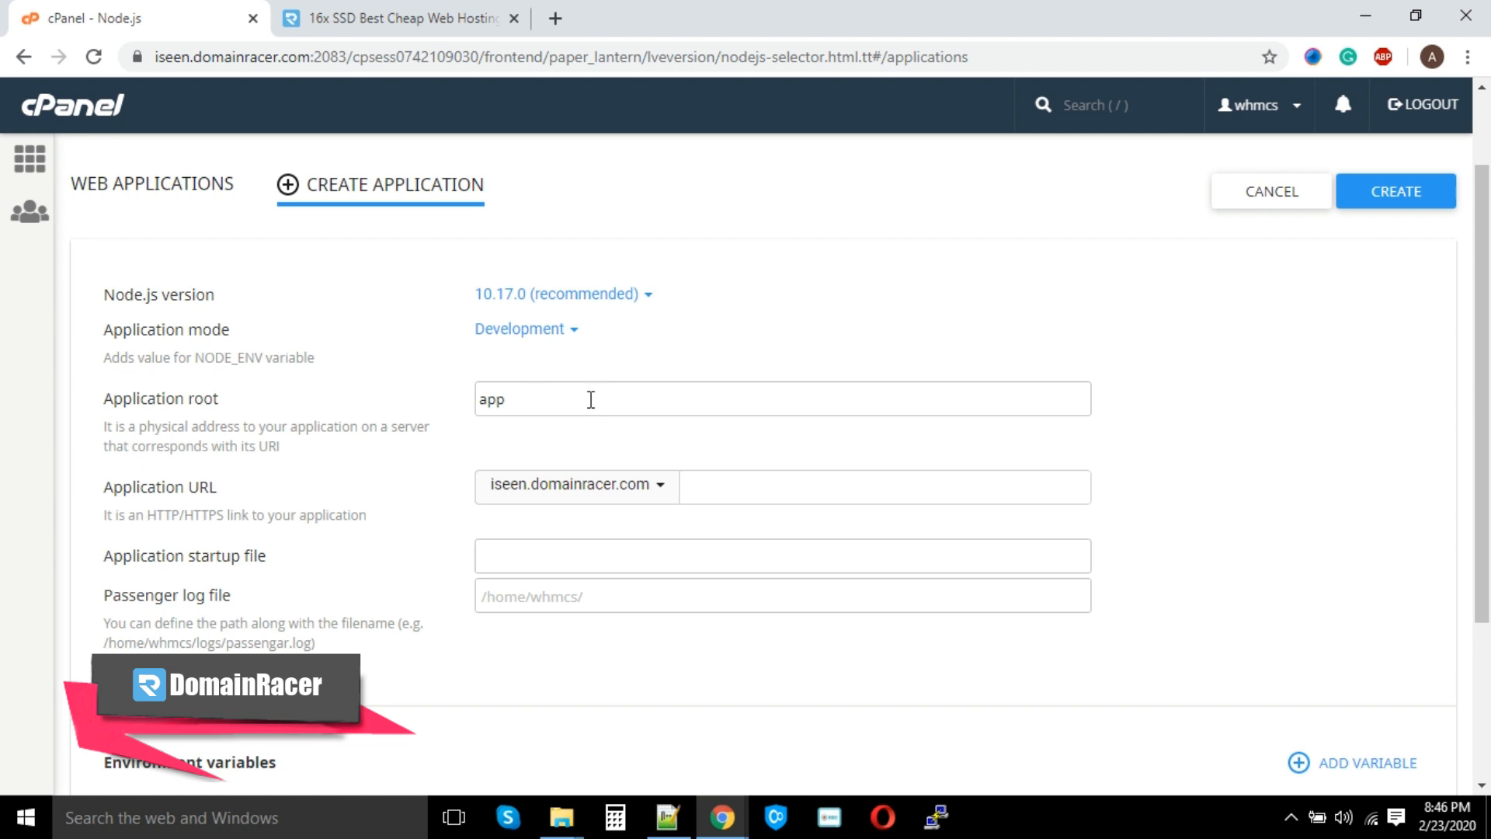
pyautogui.moveTo(789, 492)
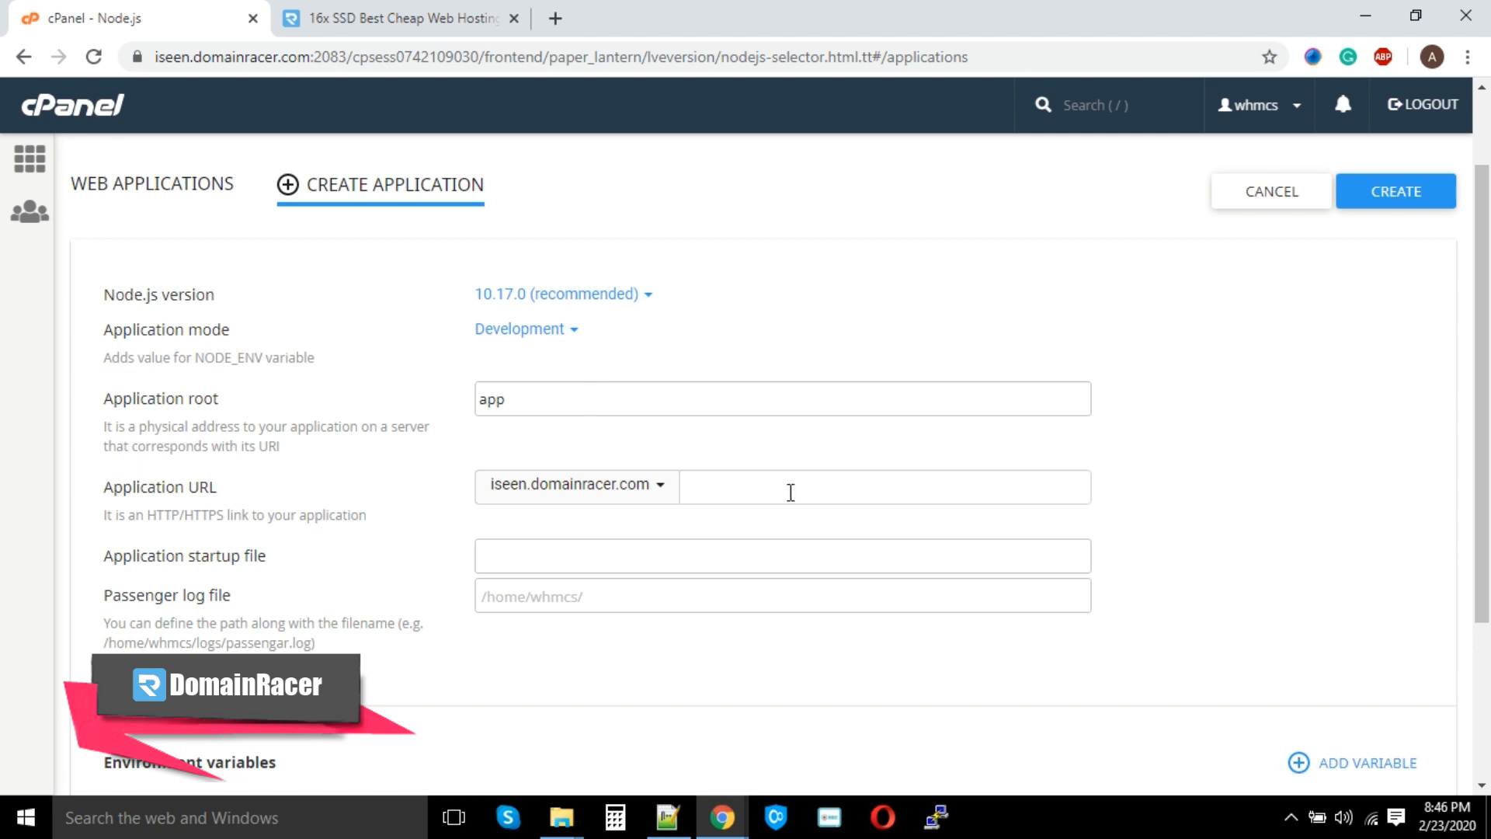
pyautogui.write('app')
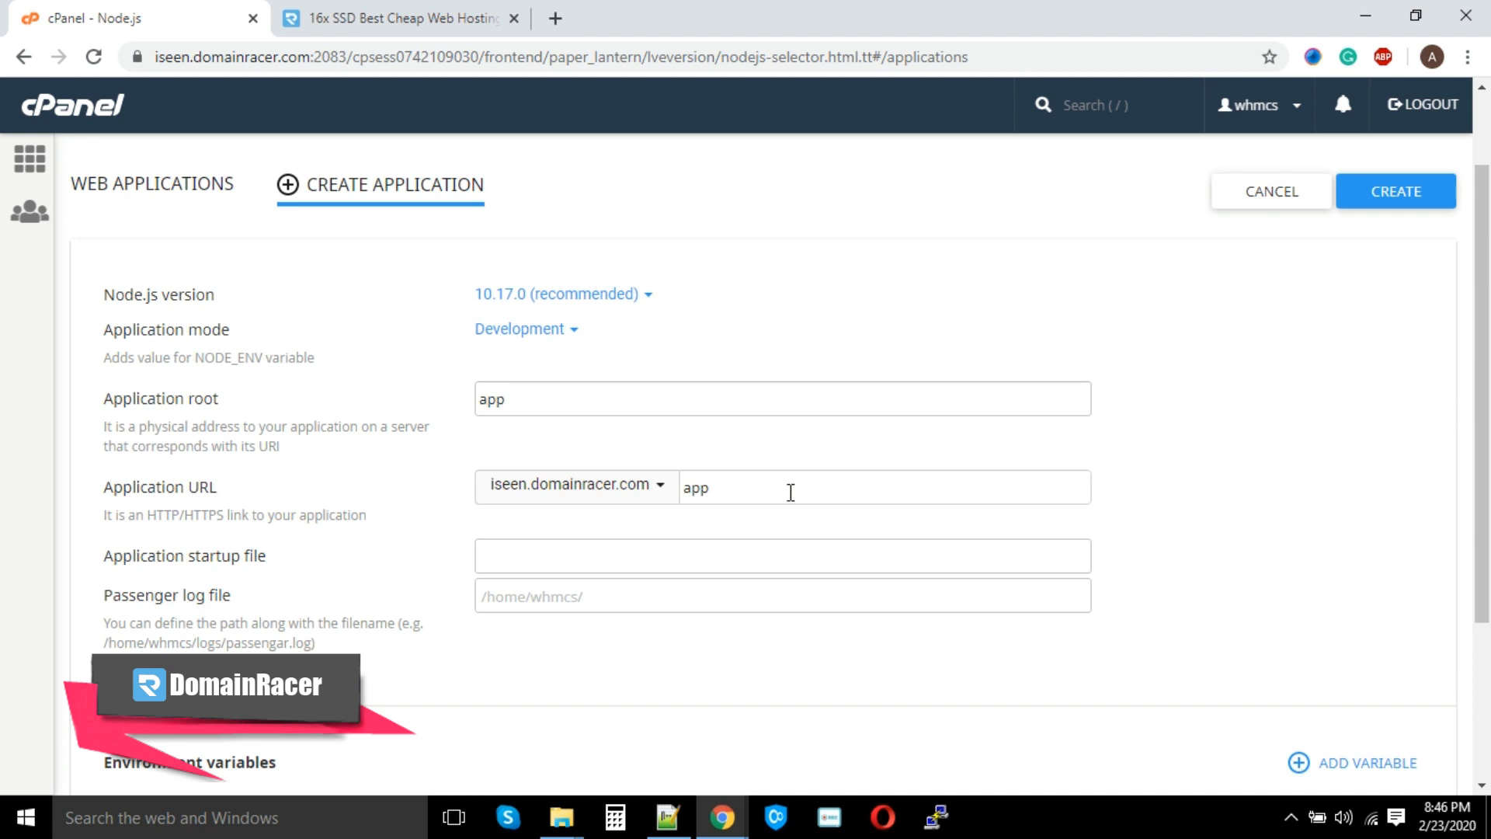
pyautogui.write('app.js')
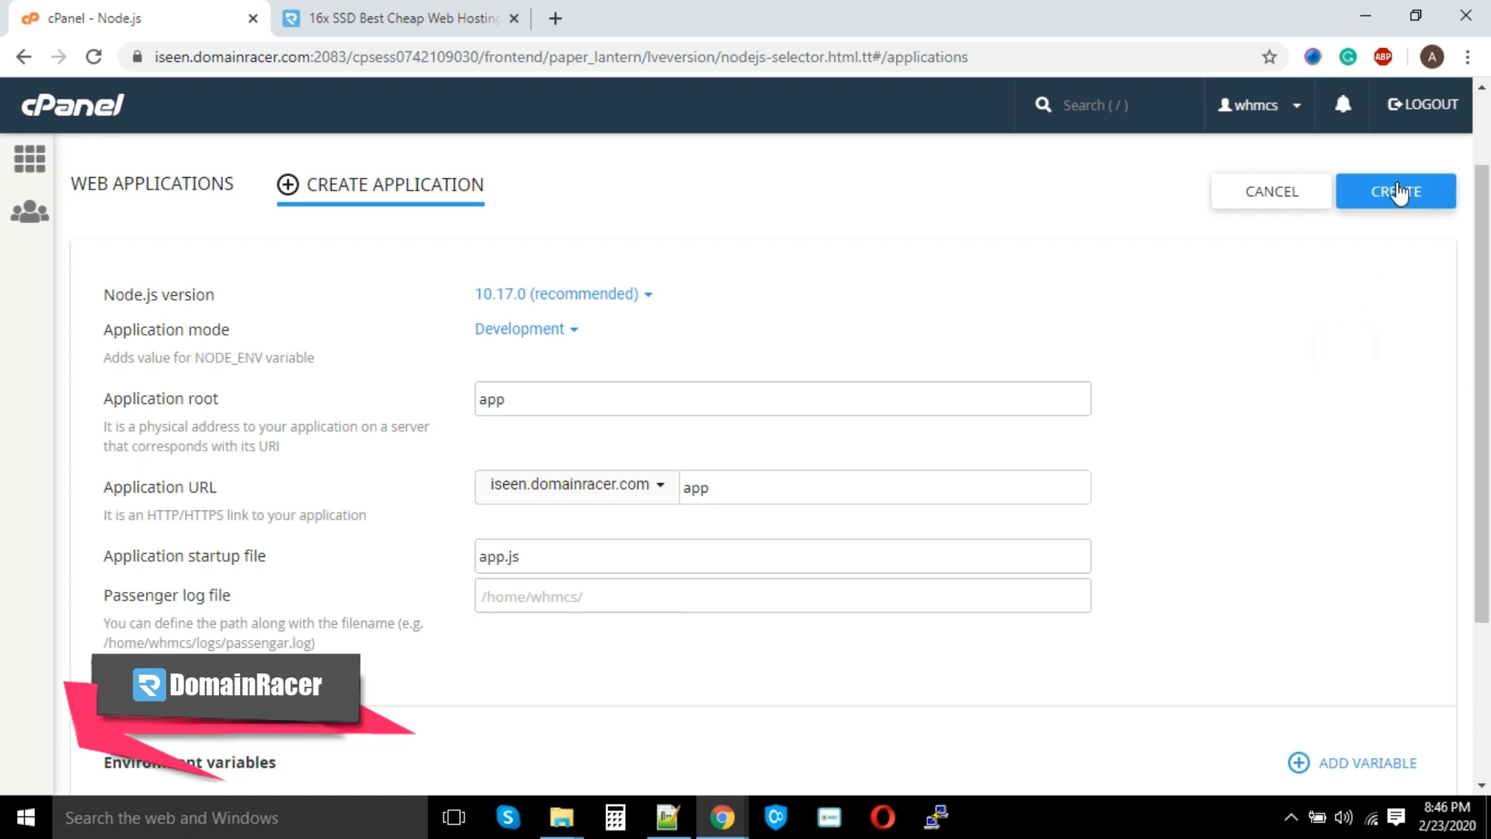
# Create the Node.js application so it runs at iseen.domainracer.com/app
pyautogui.click(1394, 191)
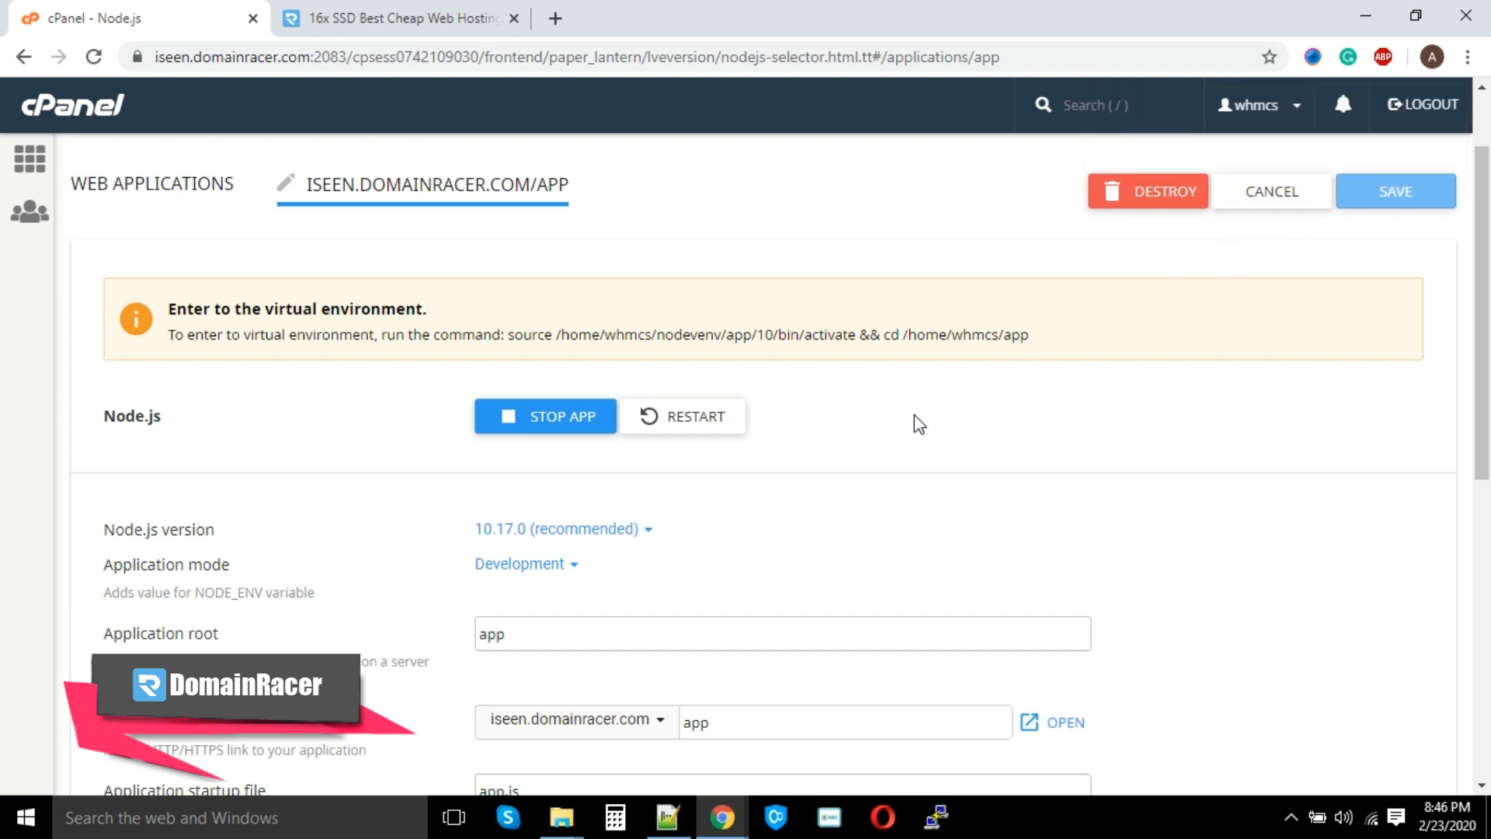
pyautogui.moveTo(769, 425)
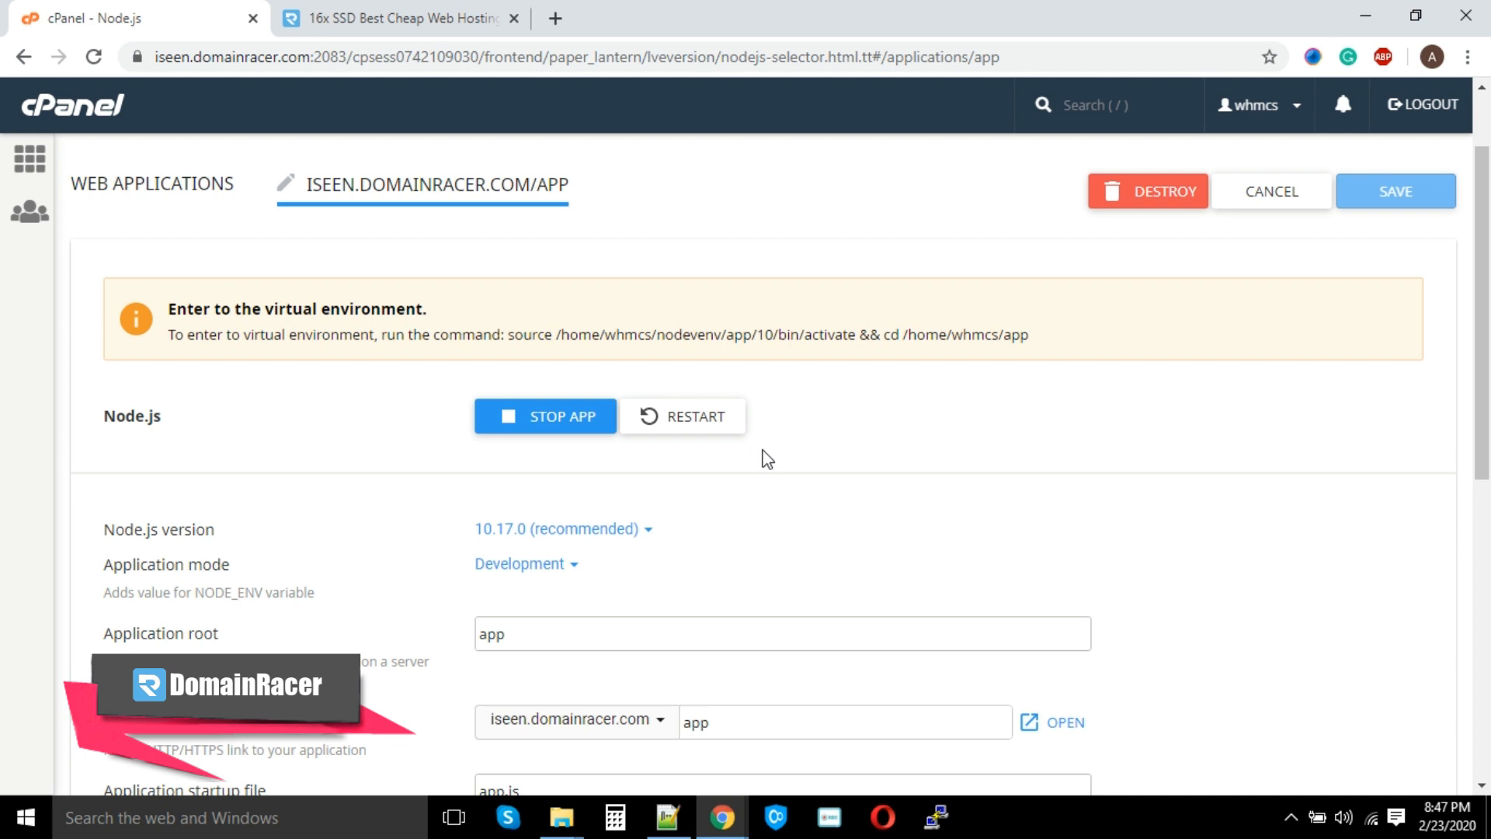
pyautogui.moveTo(178, 53)
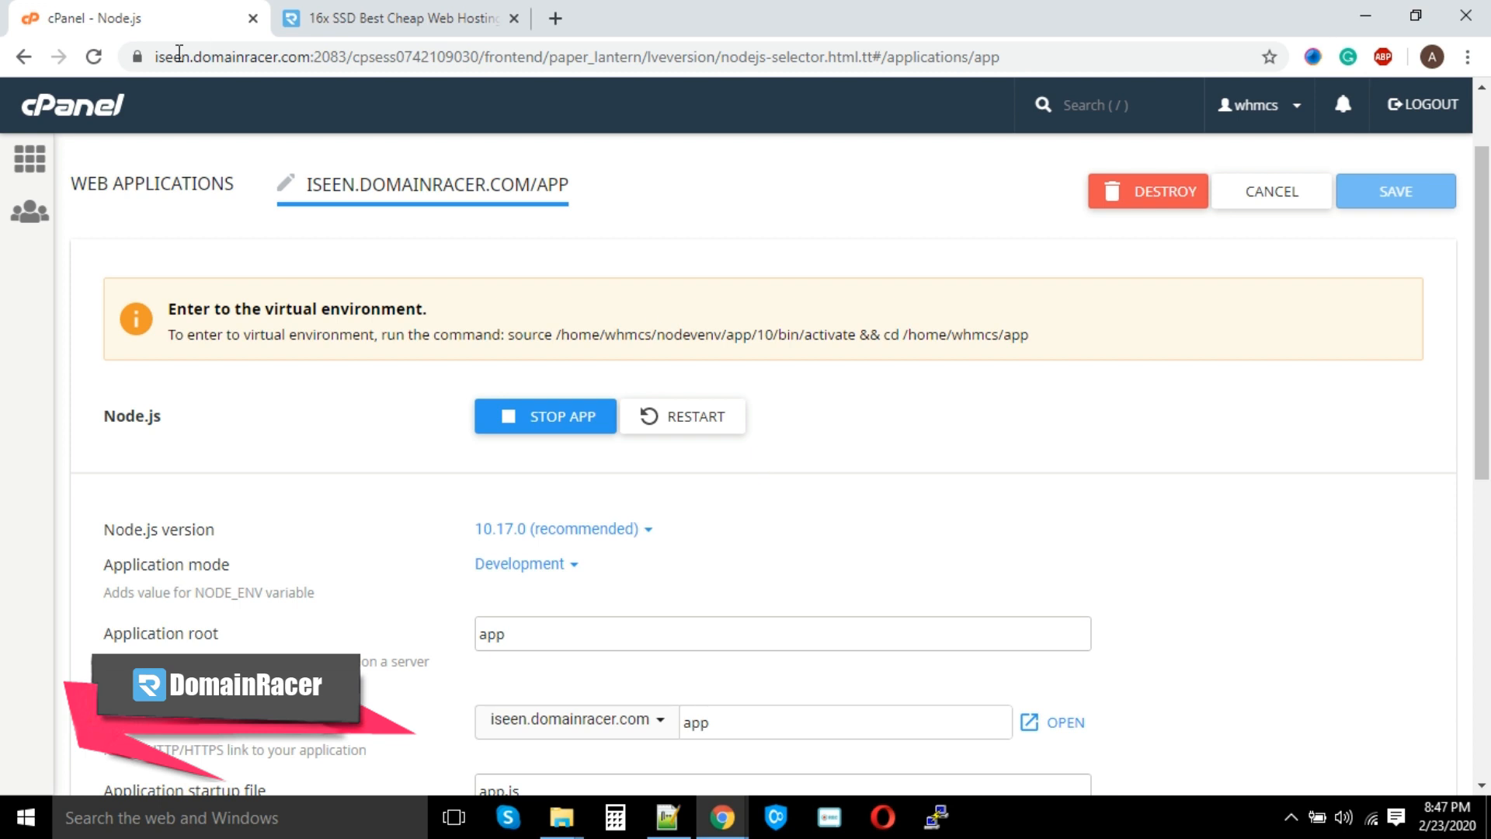
# In File Manager, add an empty package.json to the app folder and bring up its actions
pyautogui.click(29, 156)
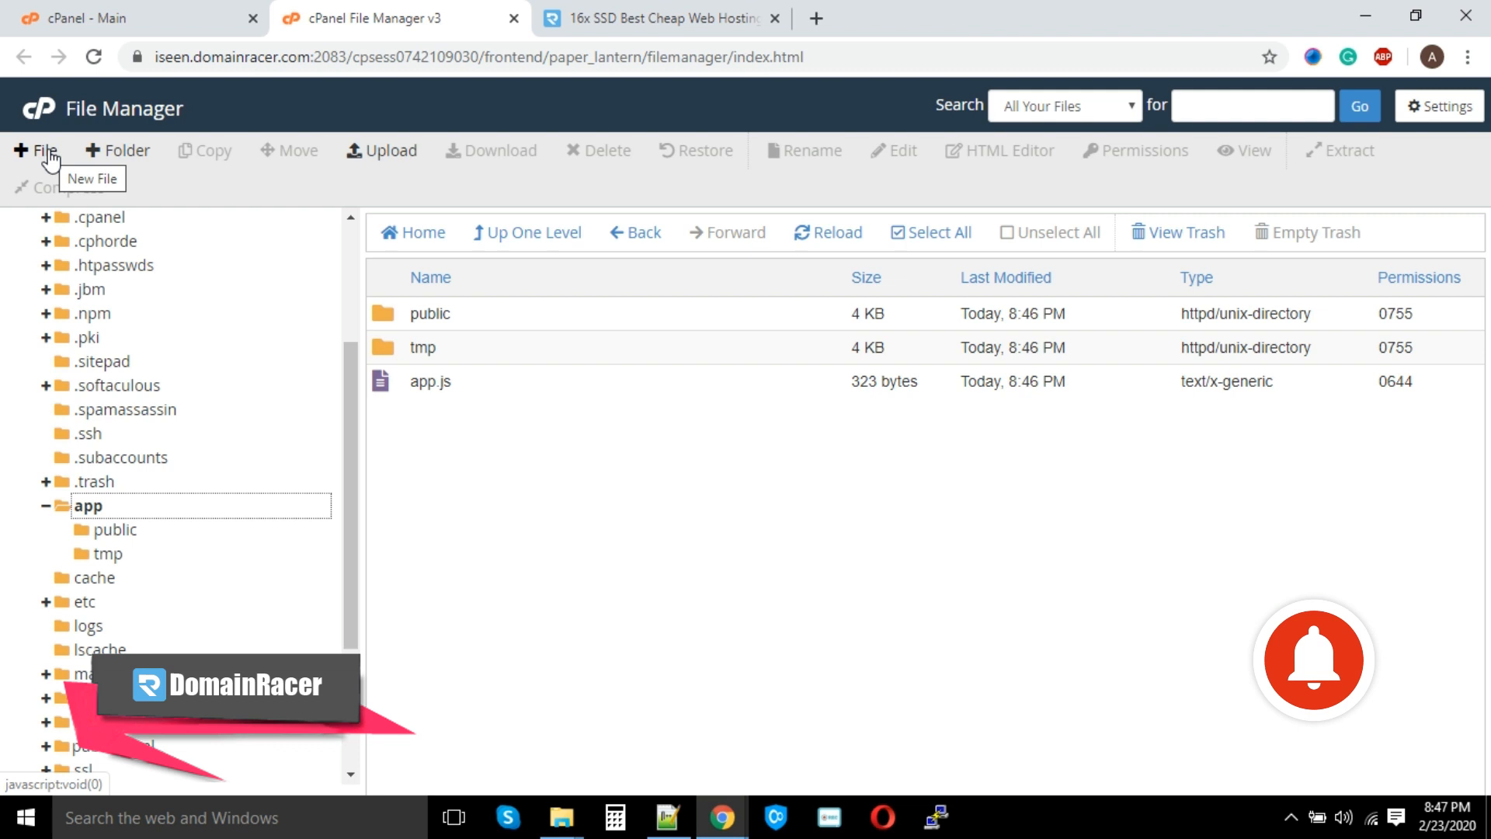
pyautogui.click(36, 151)
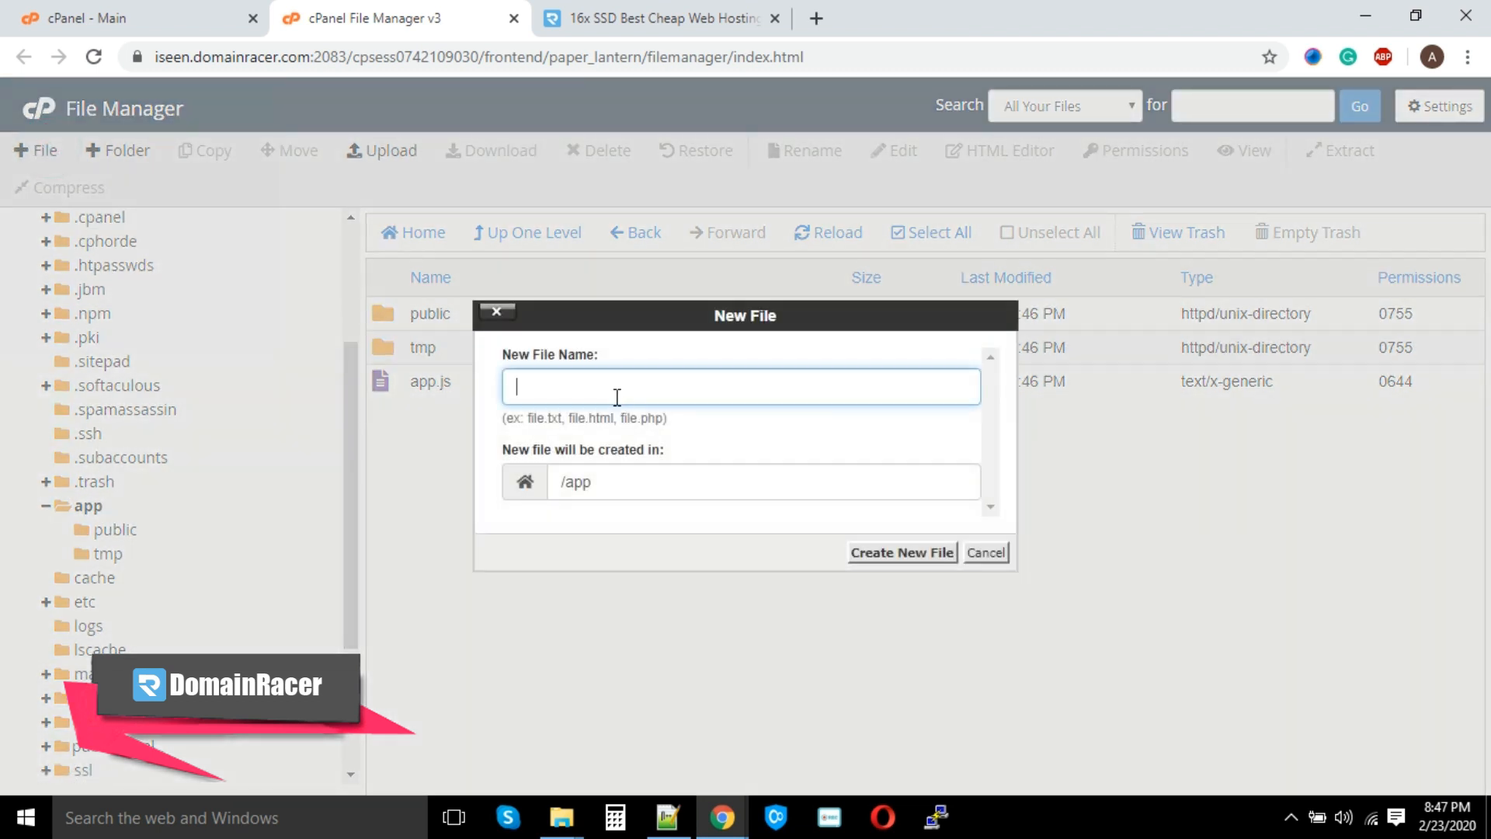
pyautogui.write('package')
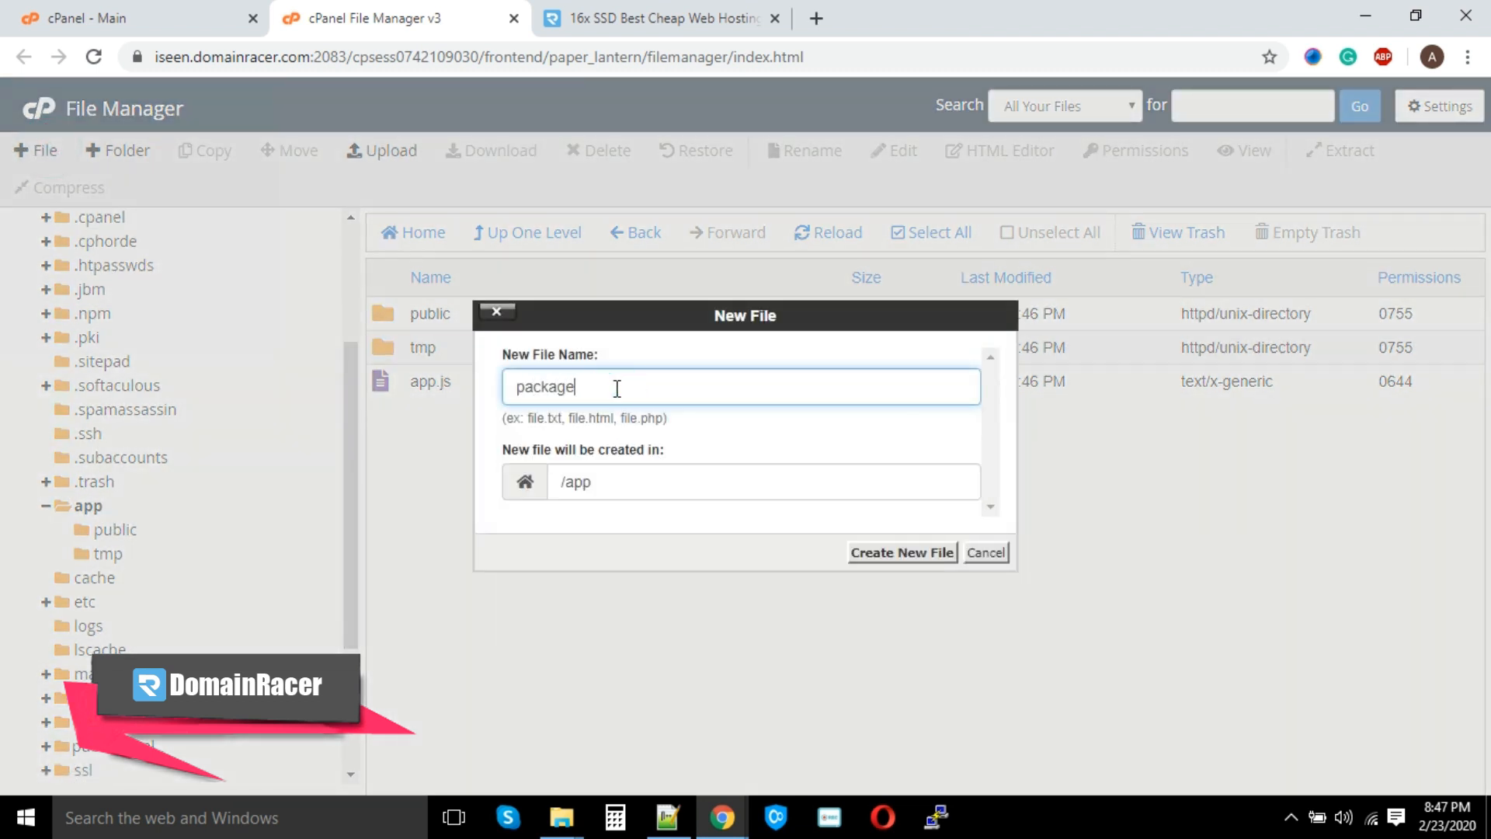
pyautogui.write('.json')
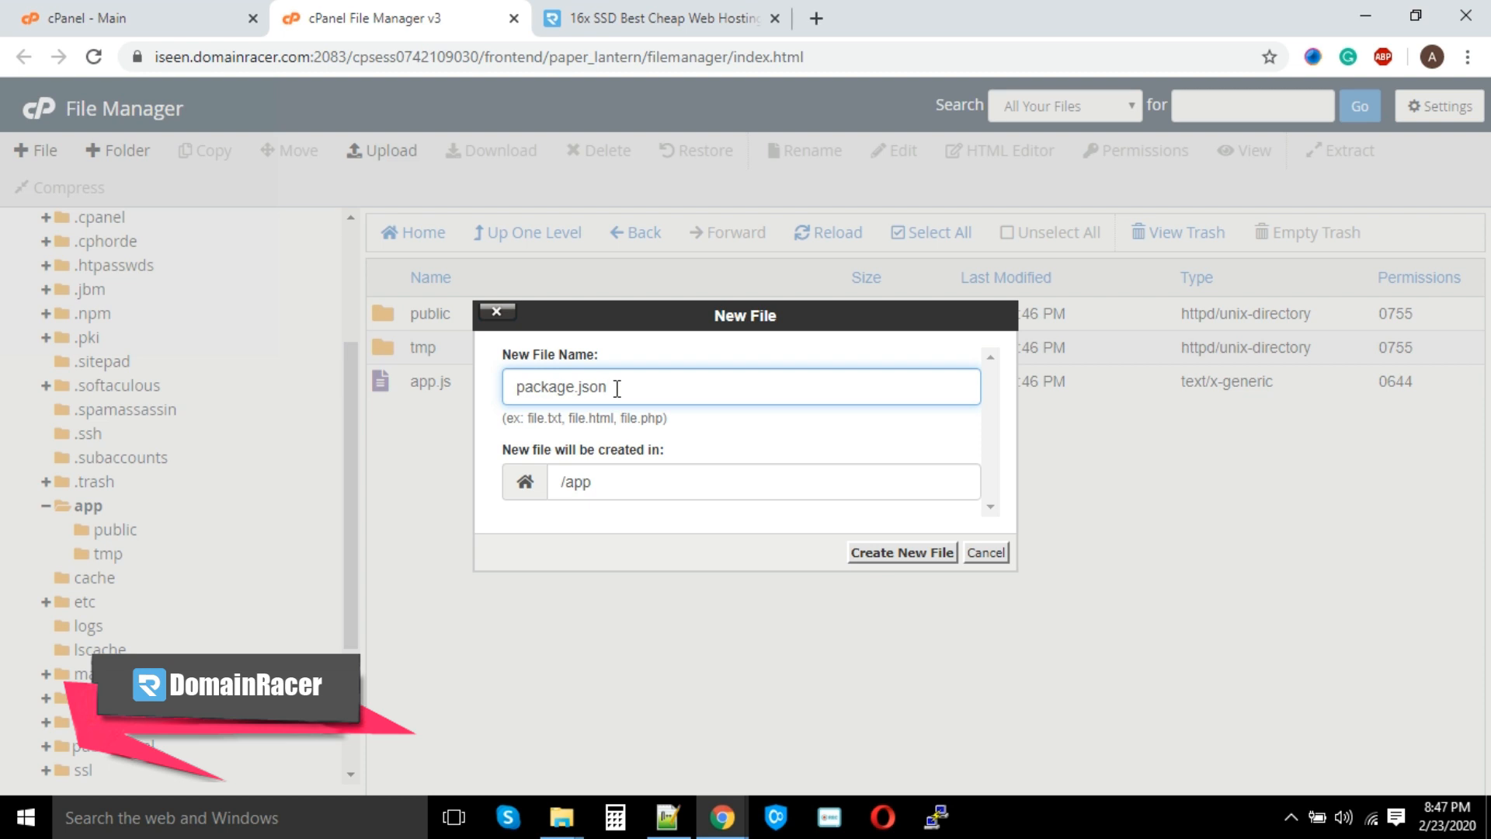
pyautogui.click(901, 553)
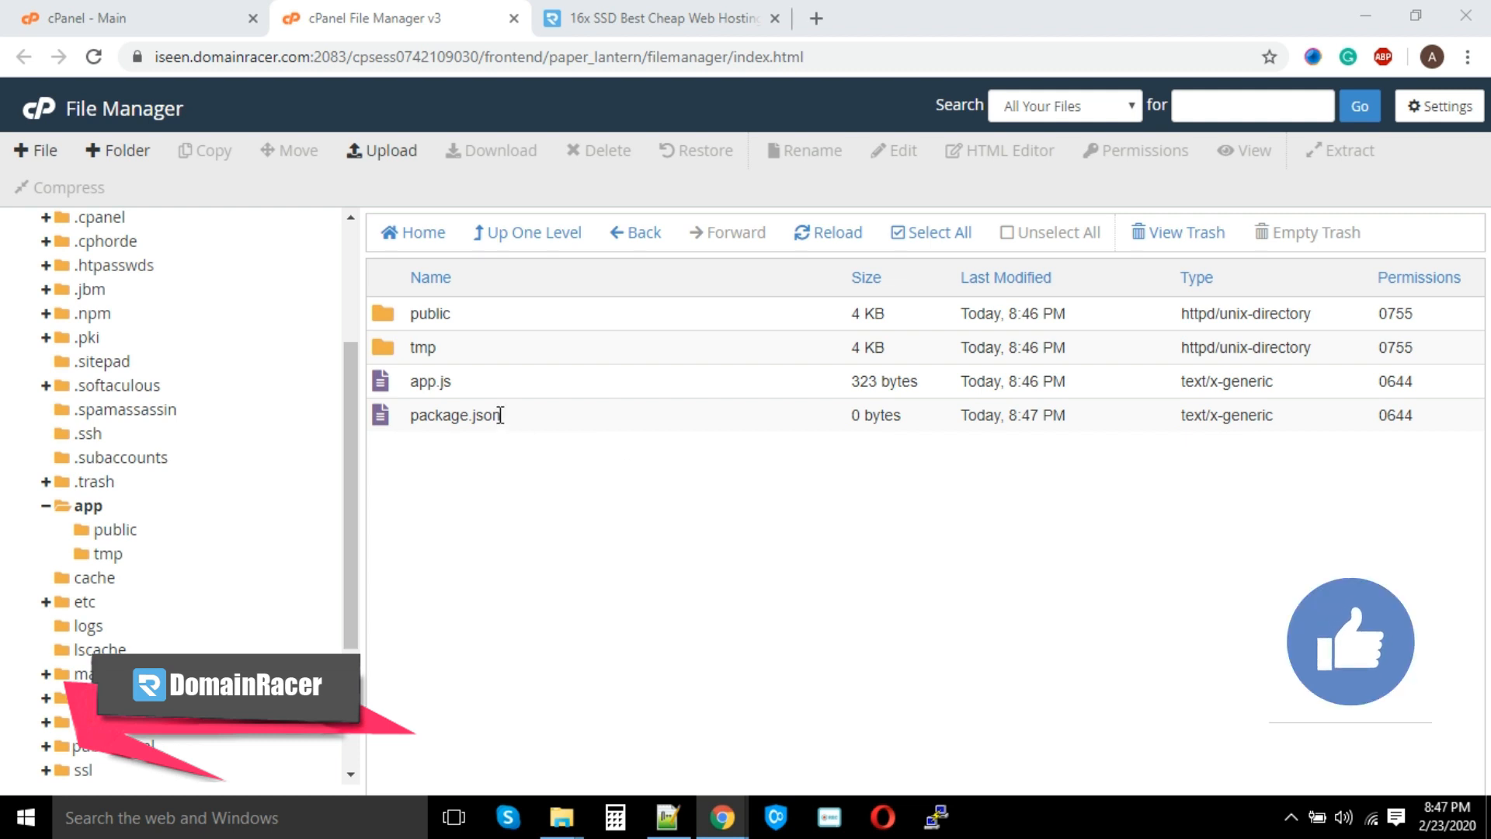
pyautogui.rightClick(454, 414)
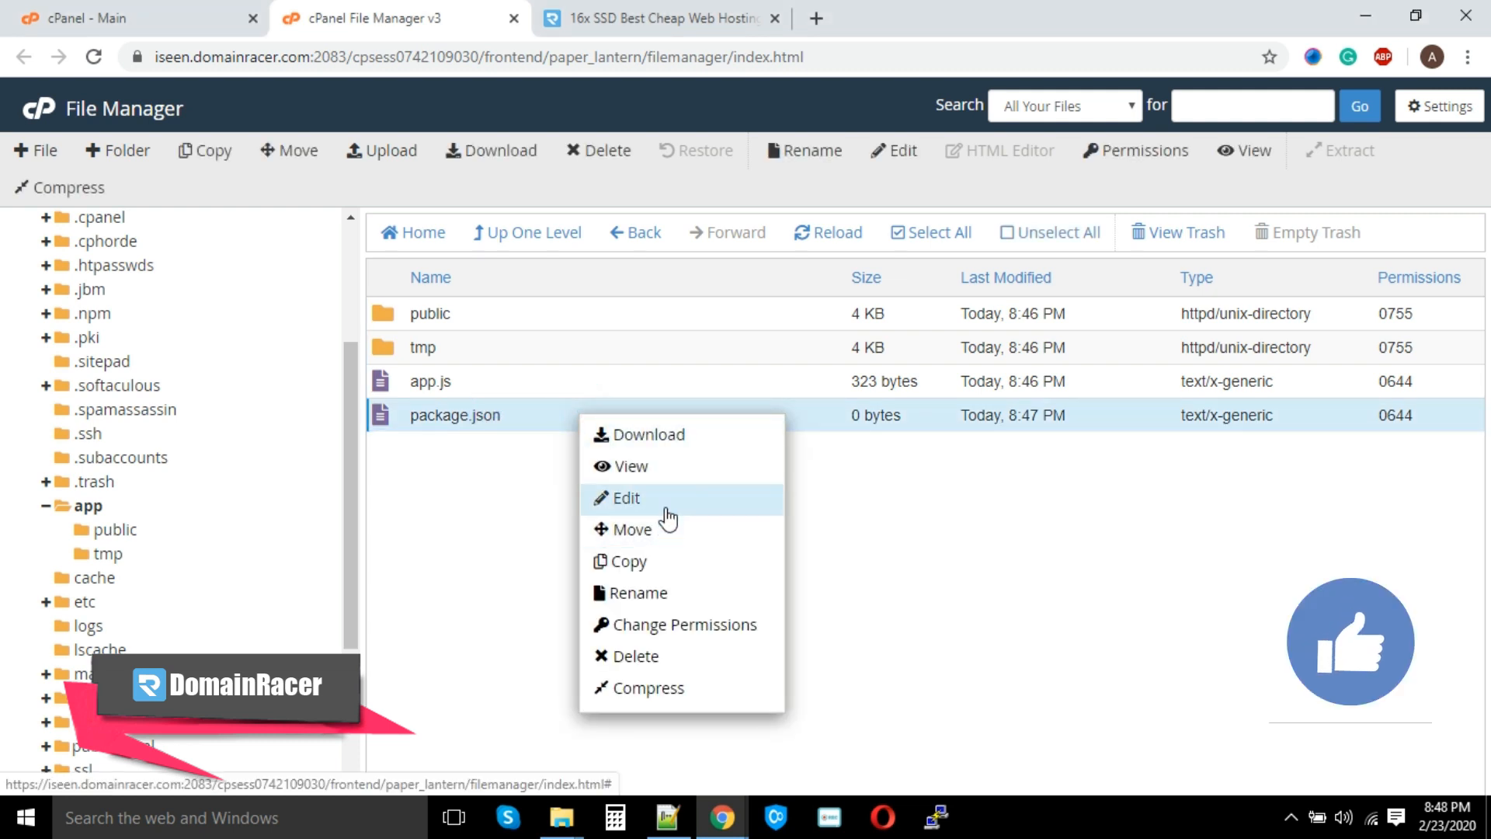
# Review package.json's app details (main app.js) in the code editor, then return to the cPanel dashboard
pyautogui.click(626, 497)
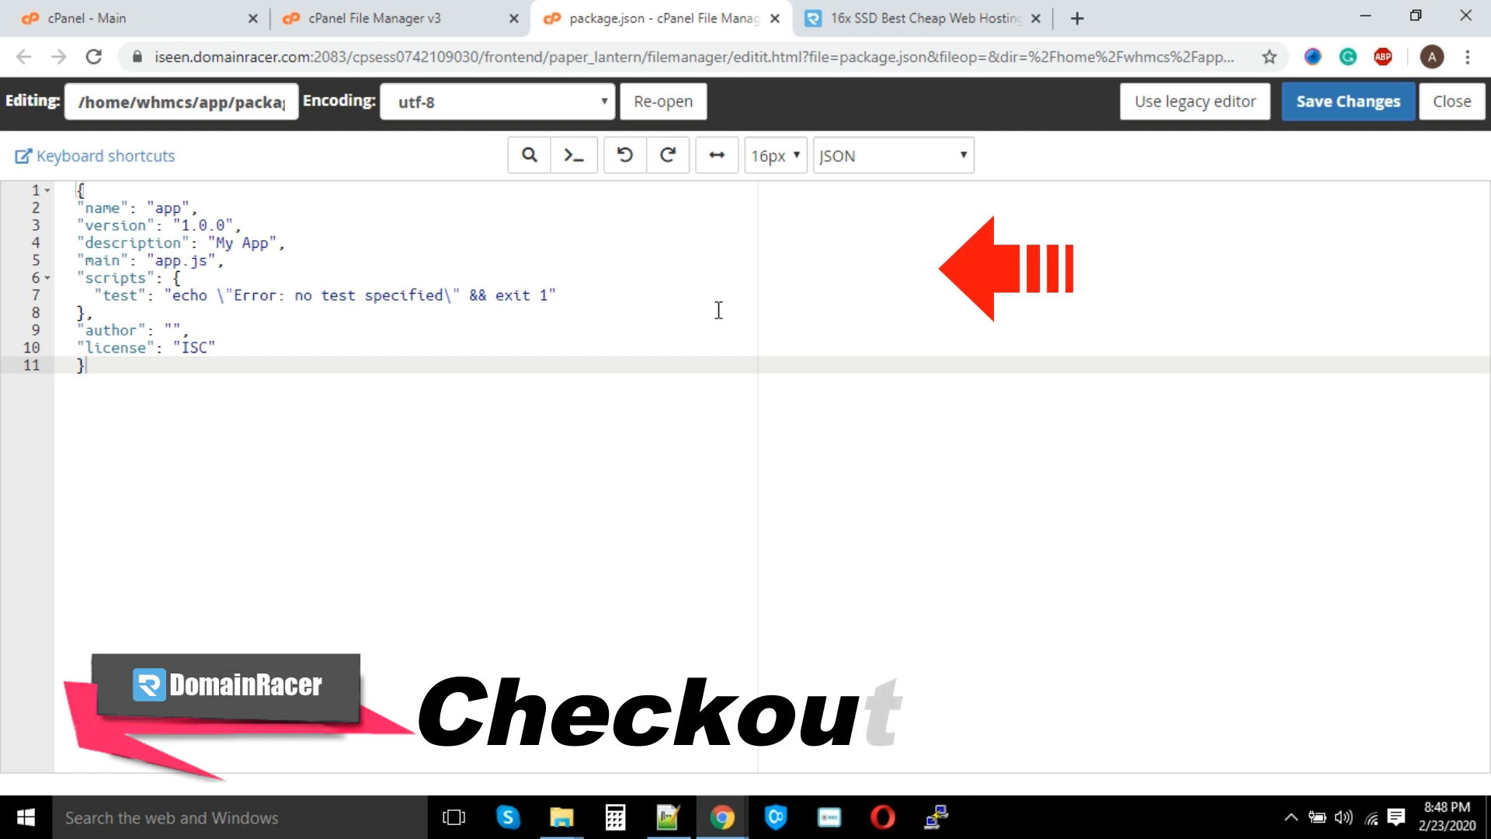
pyautogui.click(1449, 102)
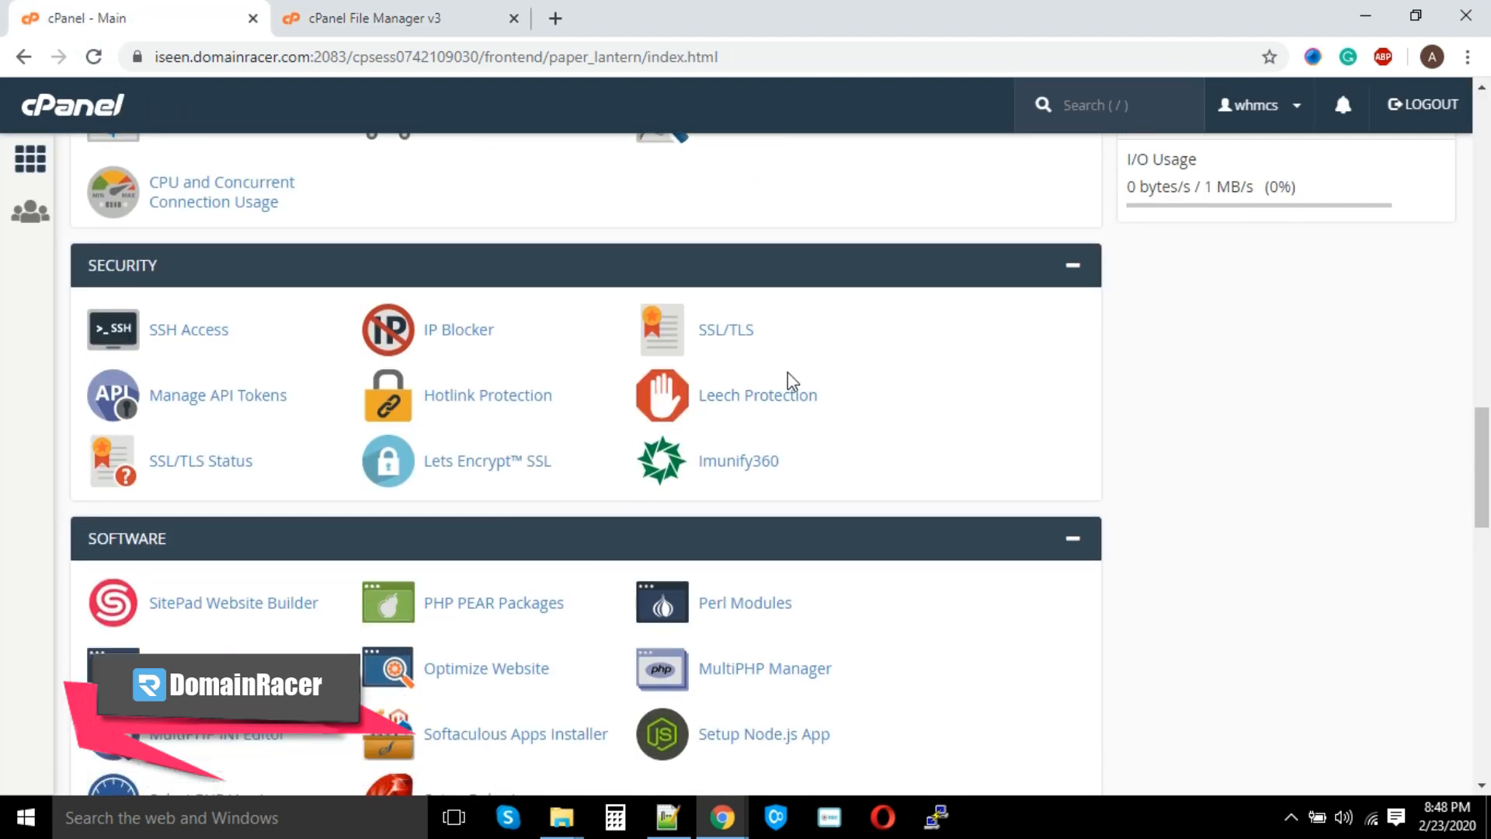
# Reopen Setup Node.js App, where the app is listed as started on v10.17.0 in development mode
pyautogui.scroll(-3)
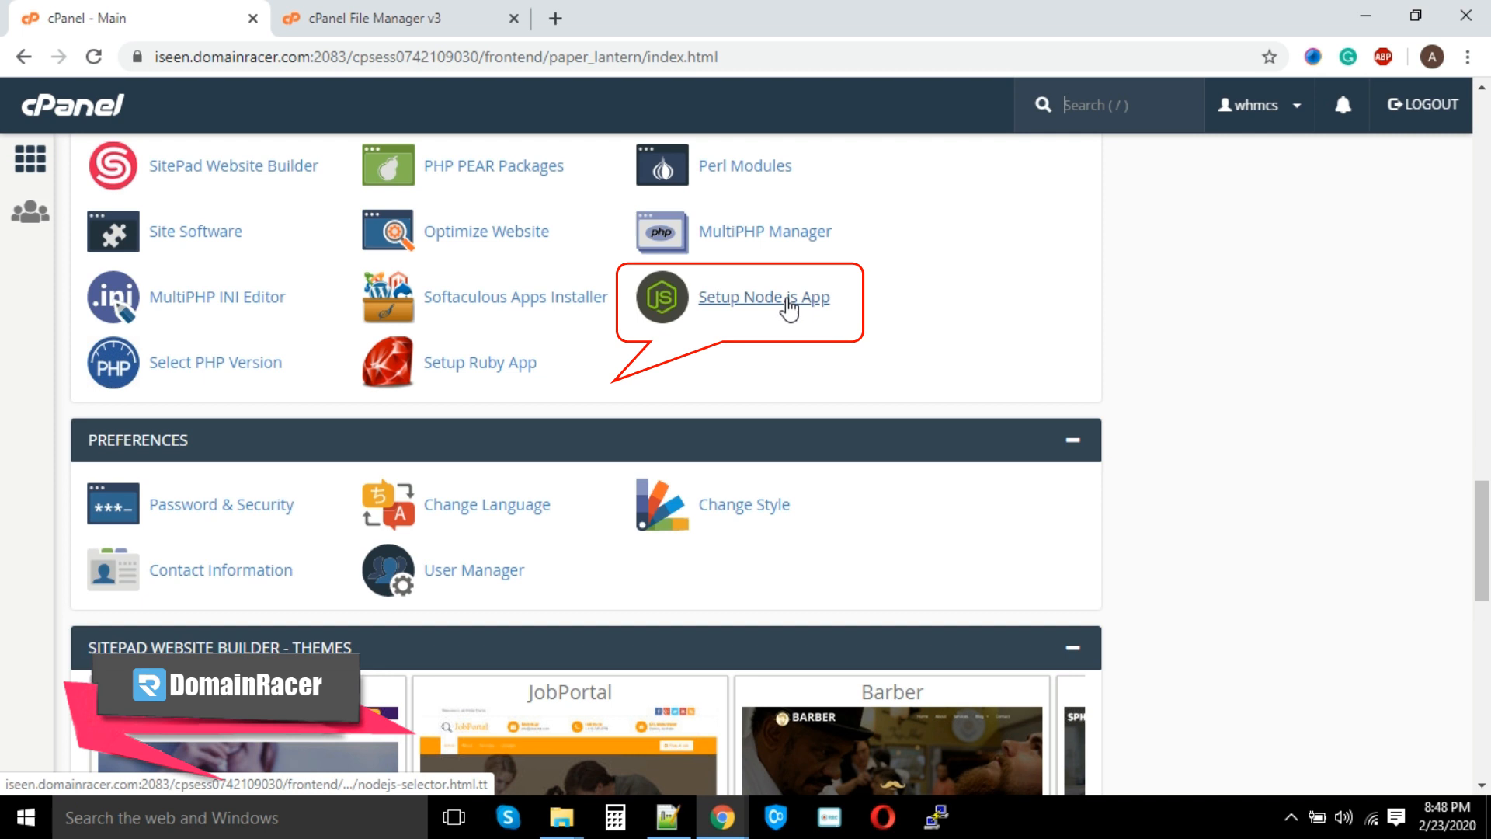
pyautogui.click(763, 297)
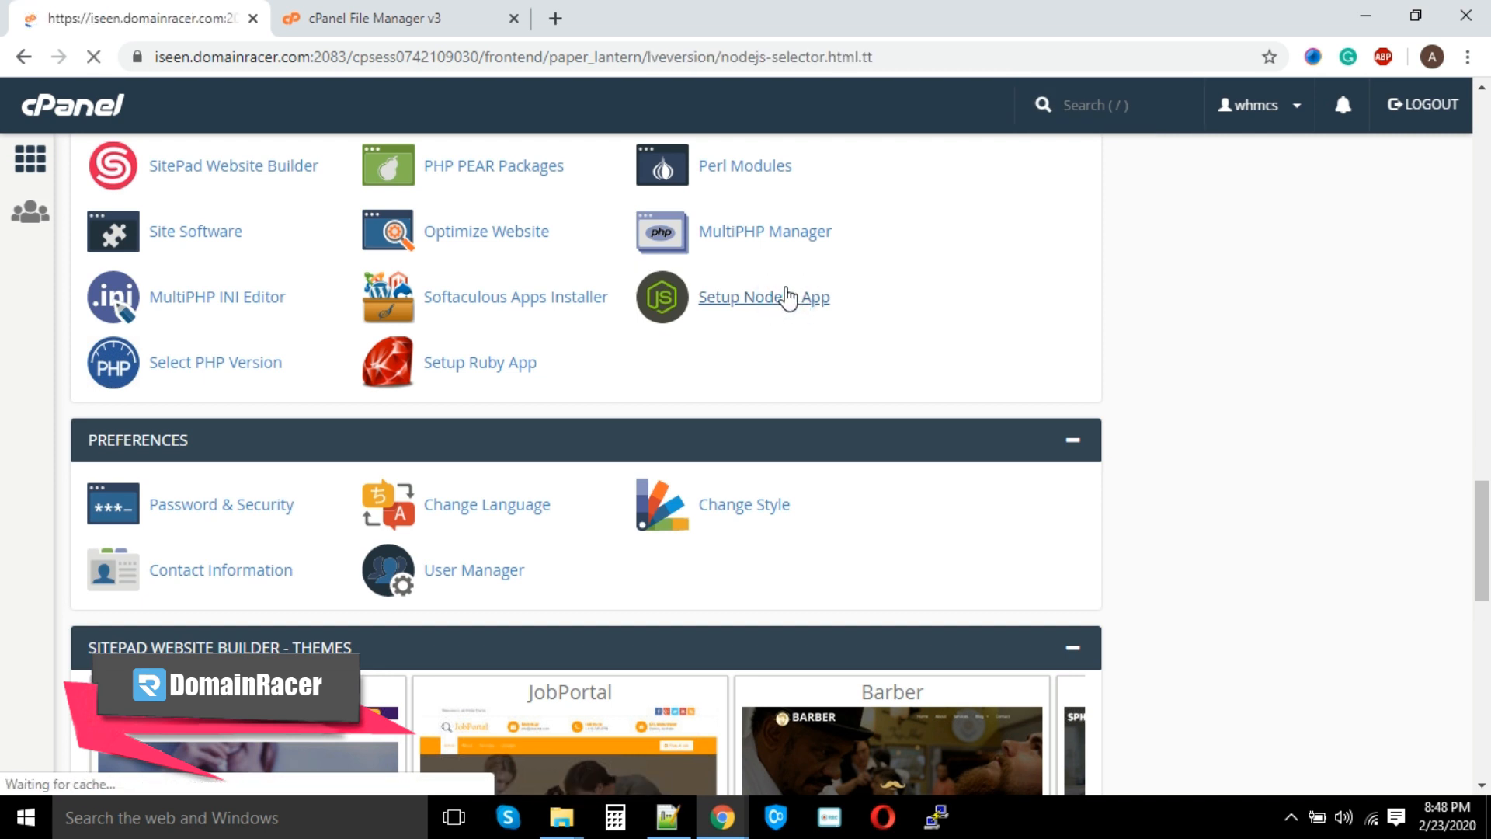
pyautogui.click(763, 297)
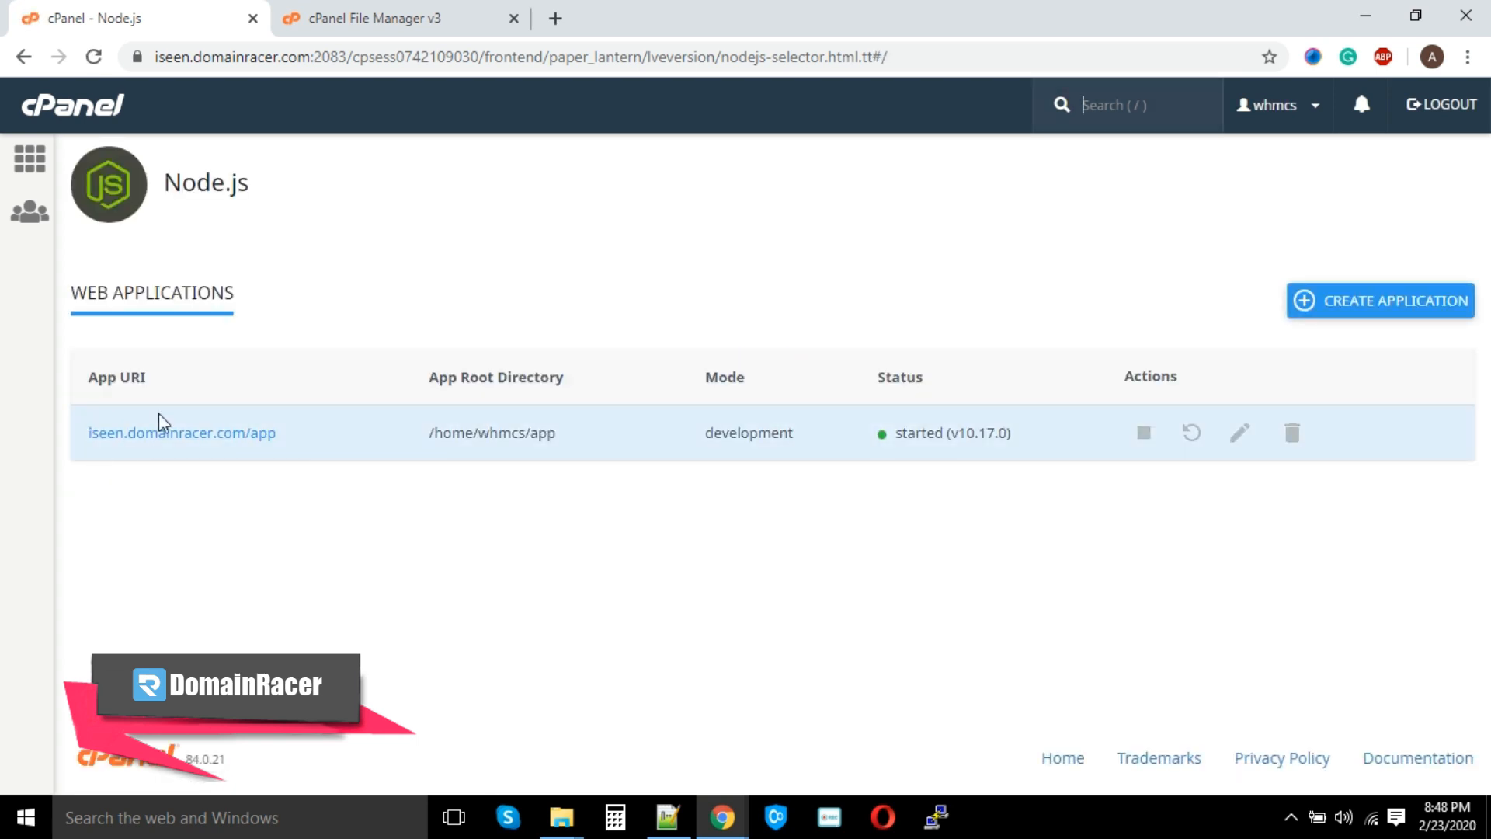
pyautogui.moveTo(542, 466)
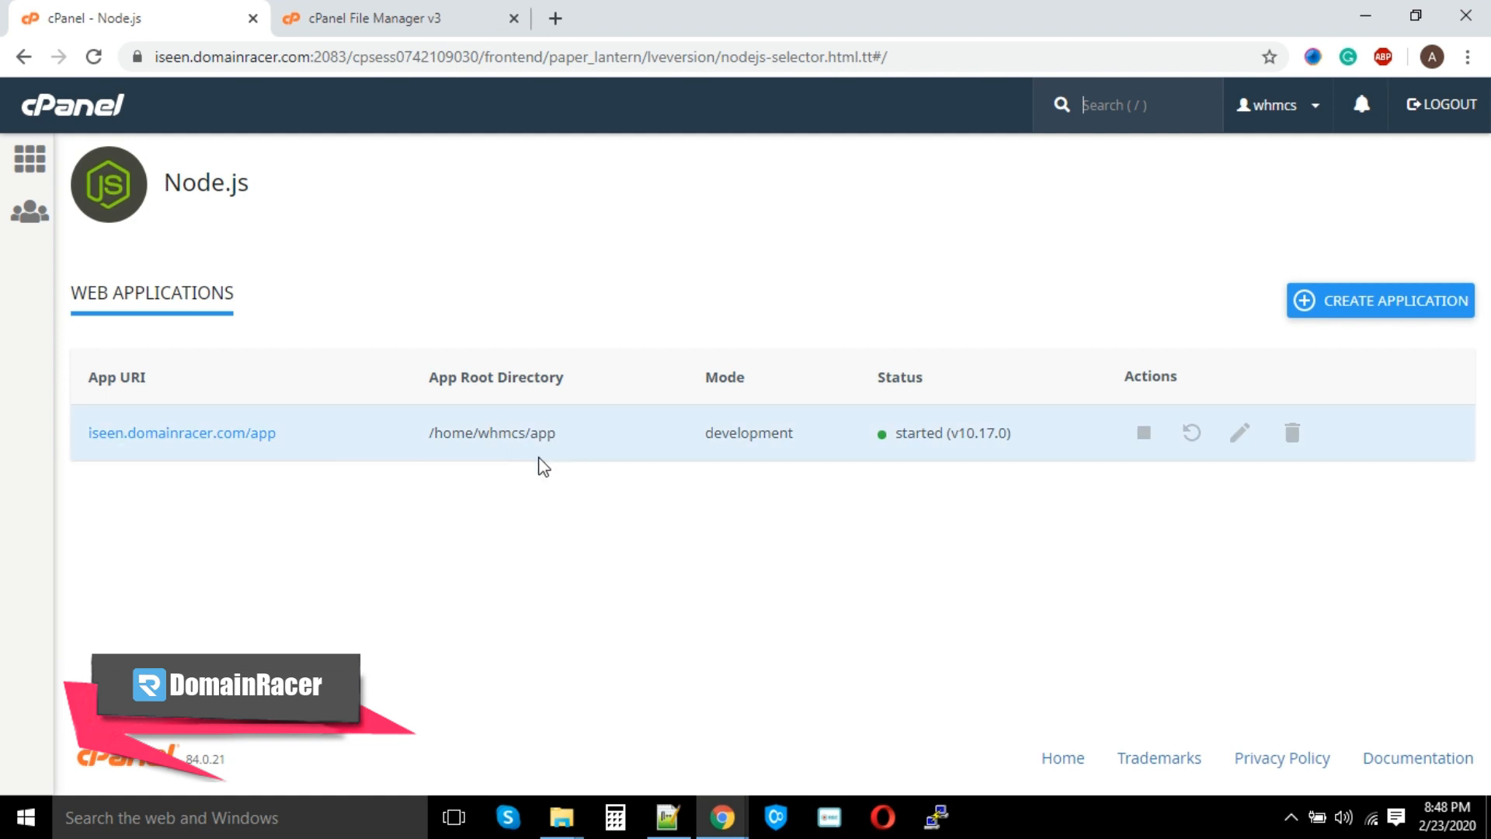
pyautogui.moveTo(734, 456)
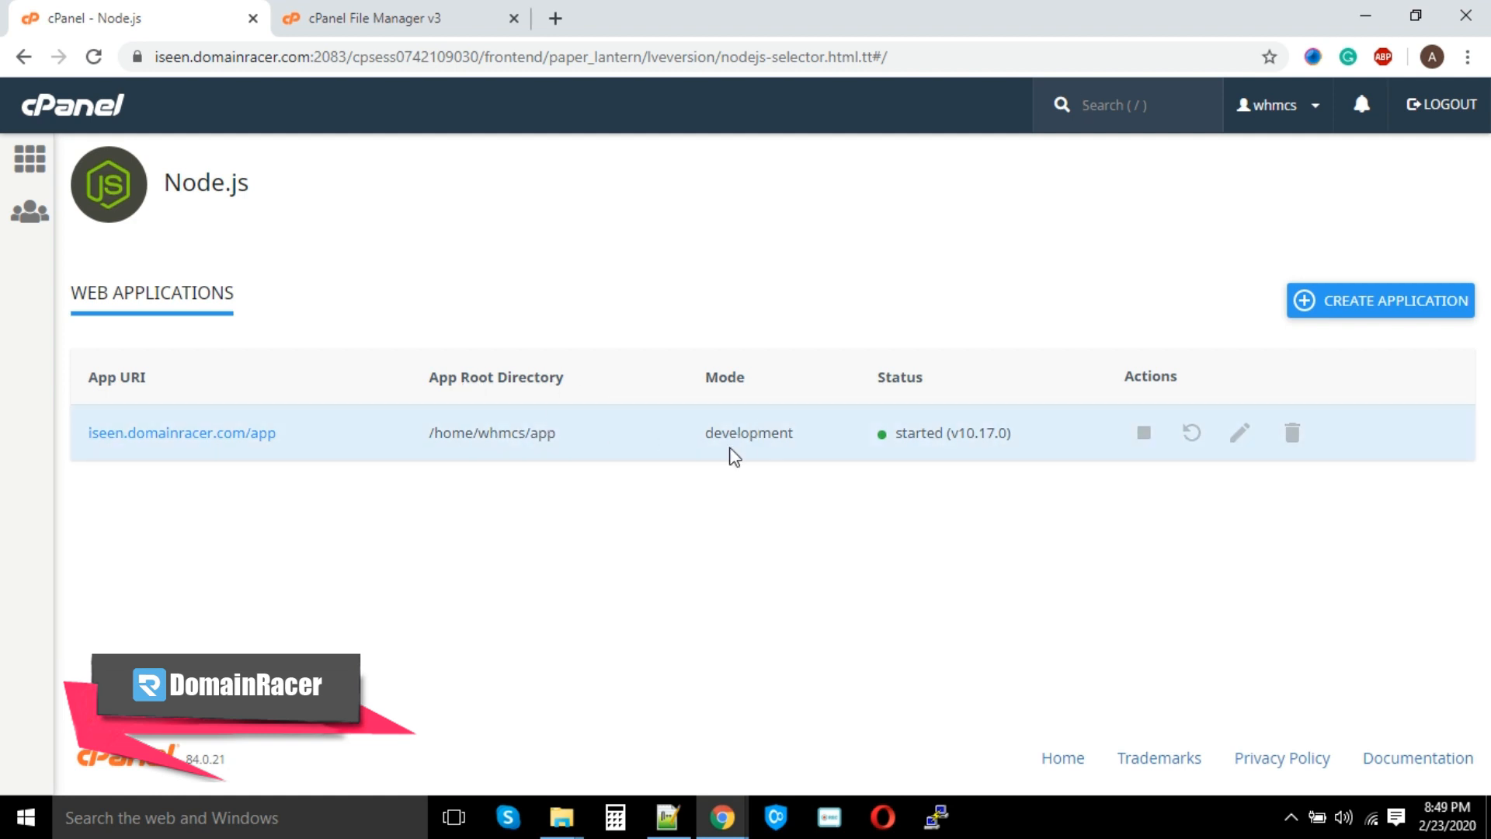
pyautogui.moveTo(1143, 433)
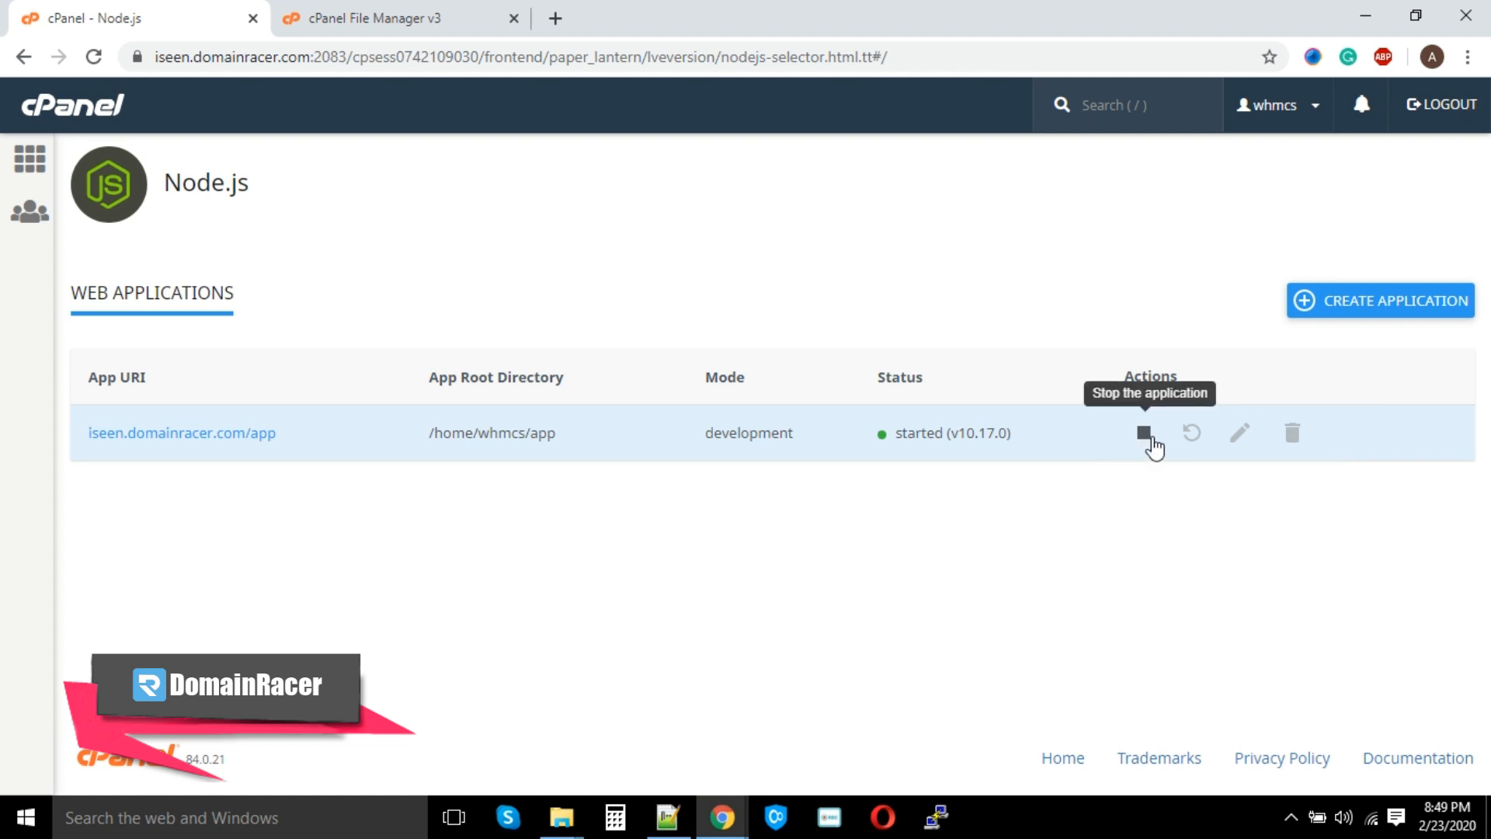
pyautogui.moveTo(1192, 438)
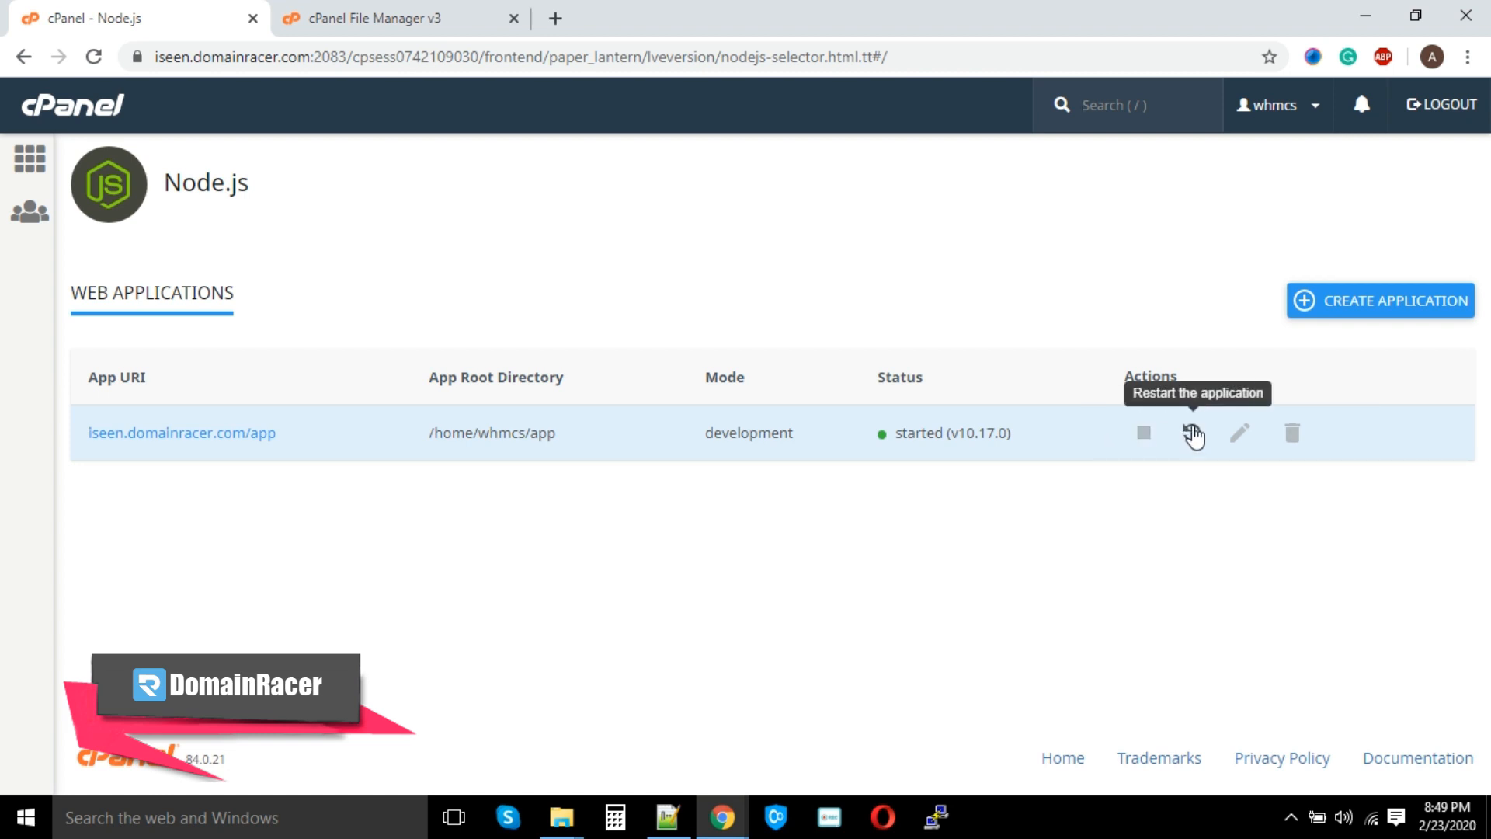
pyautogui.moveTo(1252, 435)
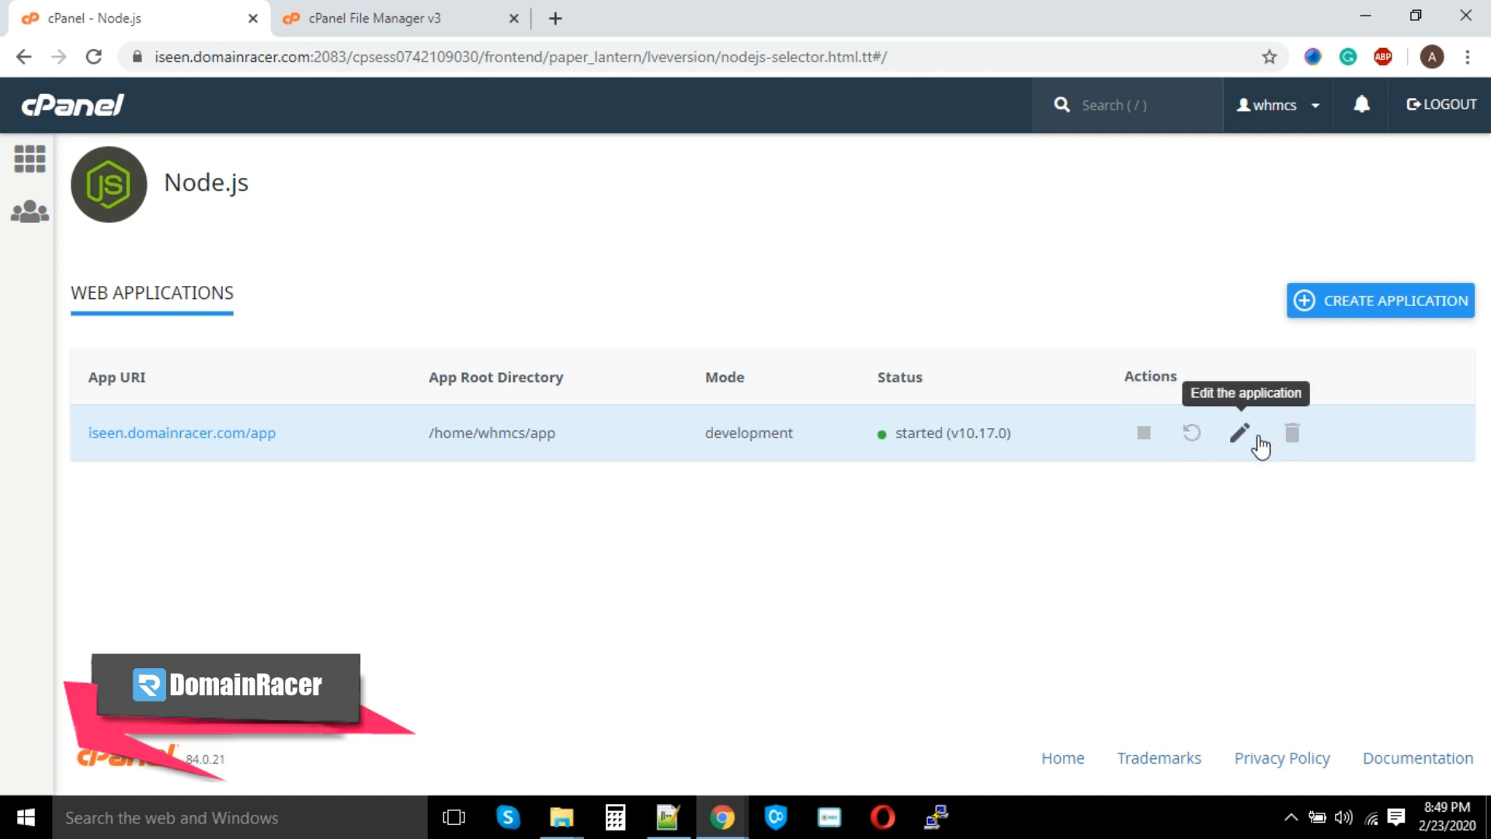
pyautogui.moveTo(1247, 443)
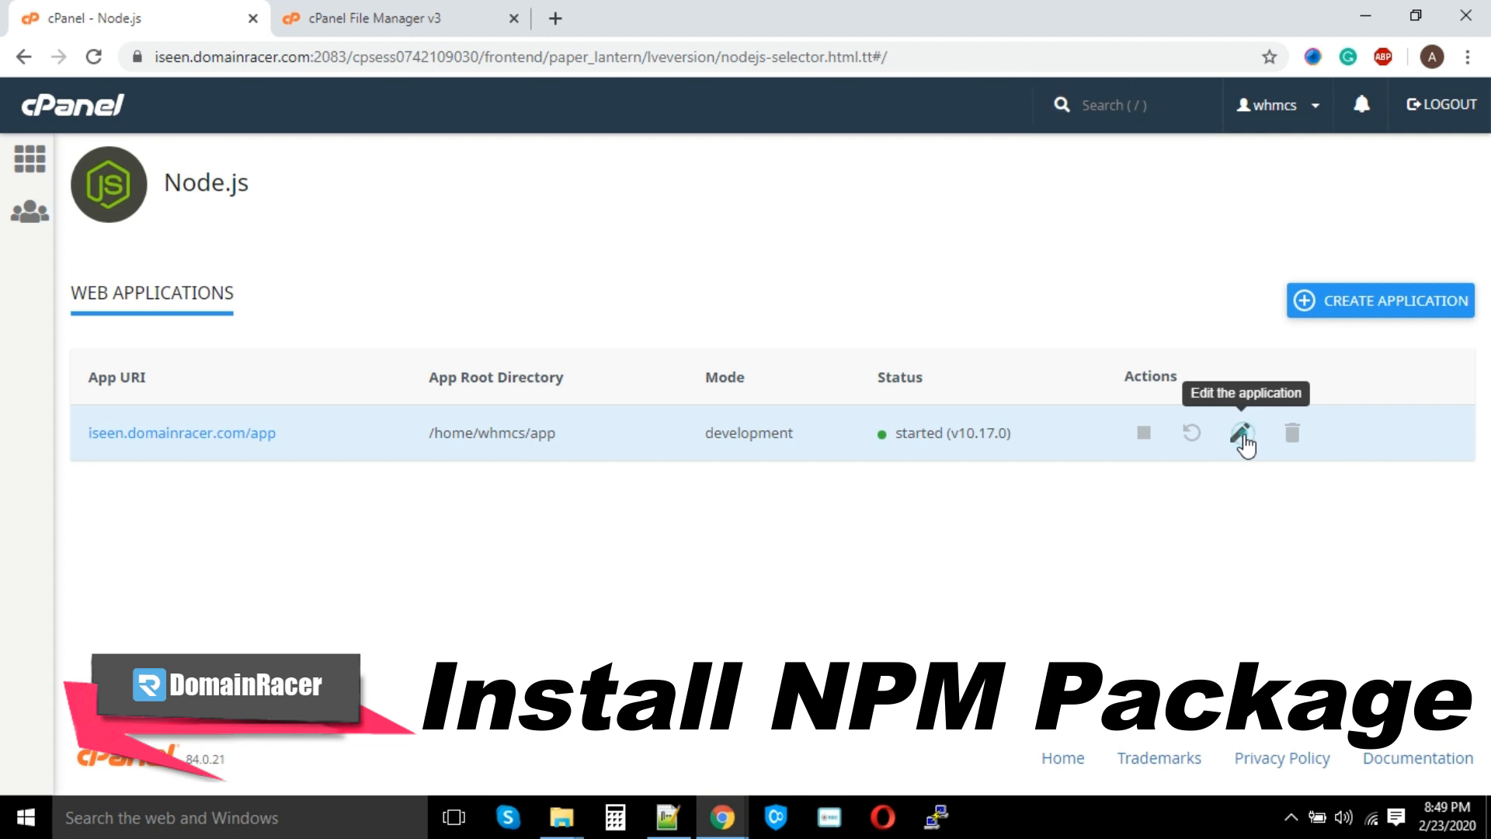
# Edit the app, check its folder files, and run NPM Install on the detected package.json
pyautogui.click(1242, 433)
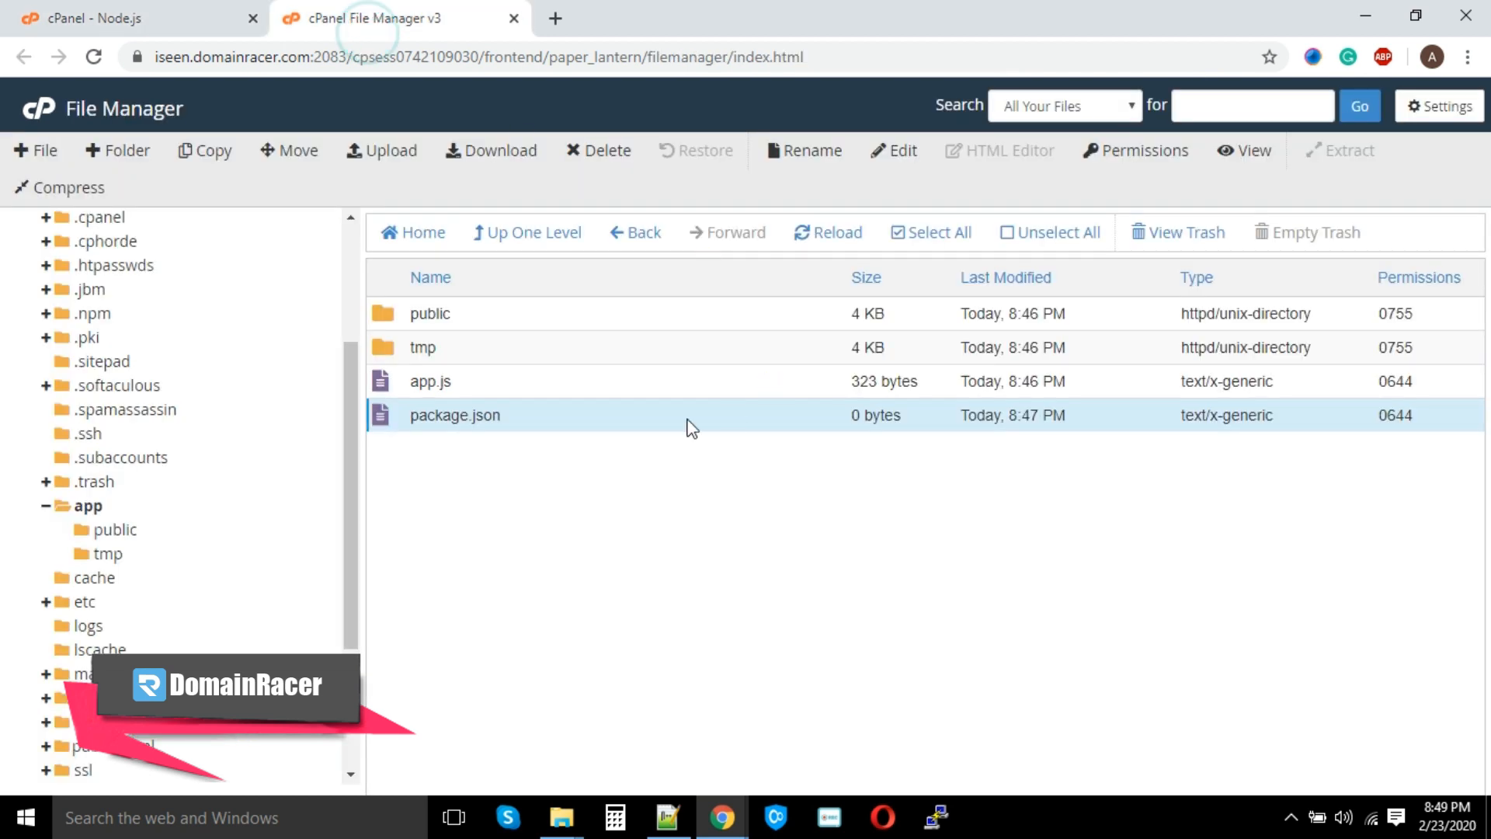
pyautogui.click(124, 18)
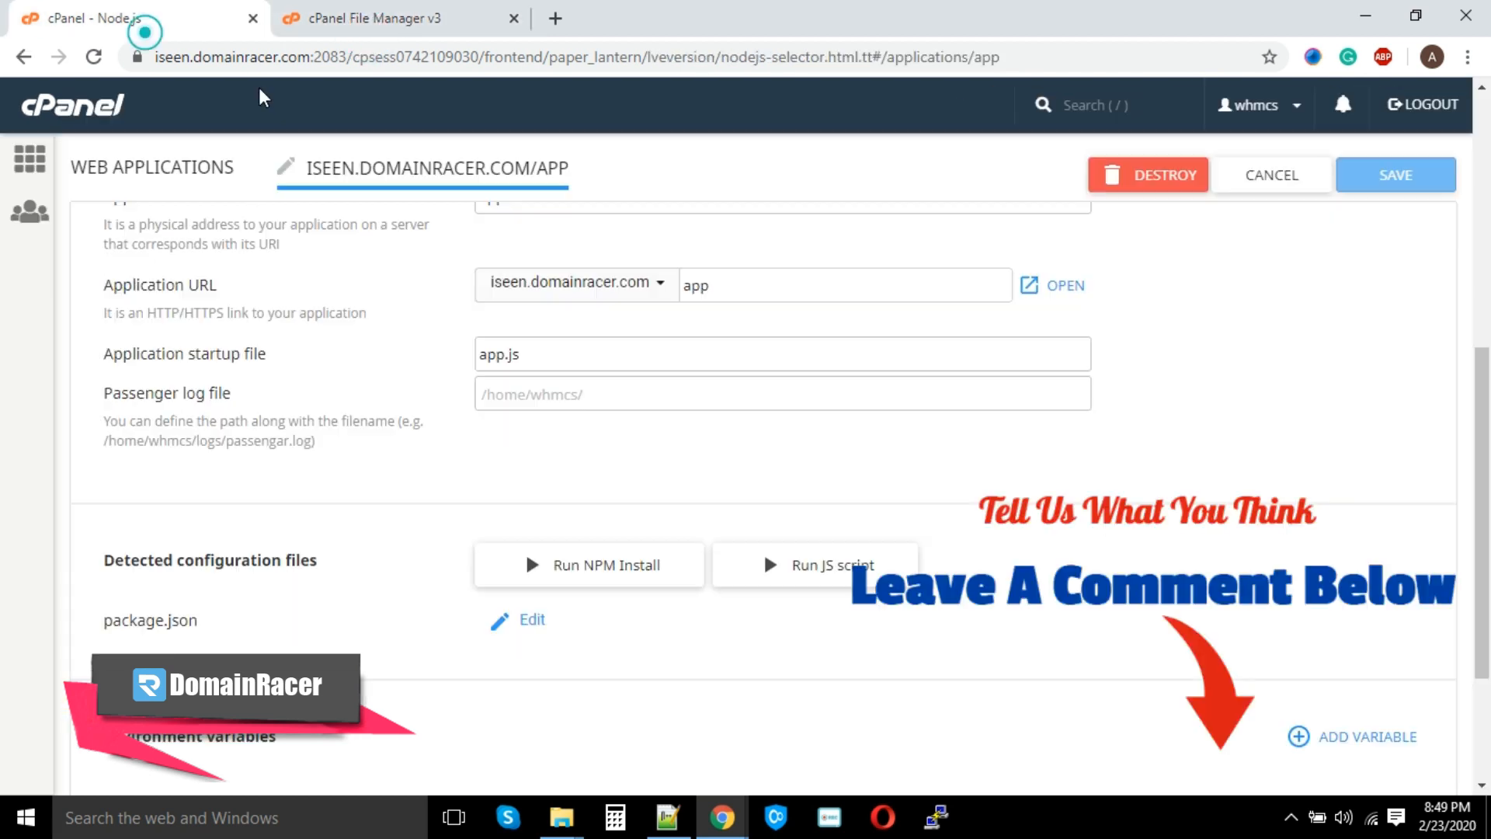
pyautogui.click(390, 19)
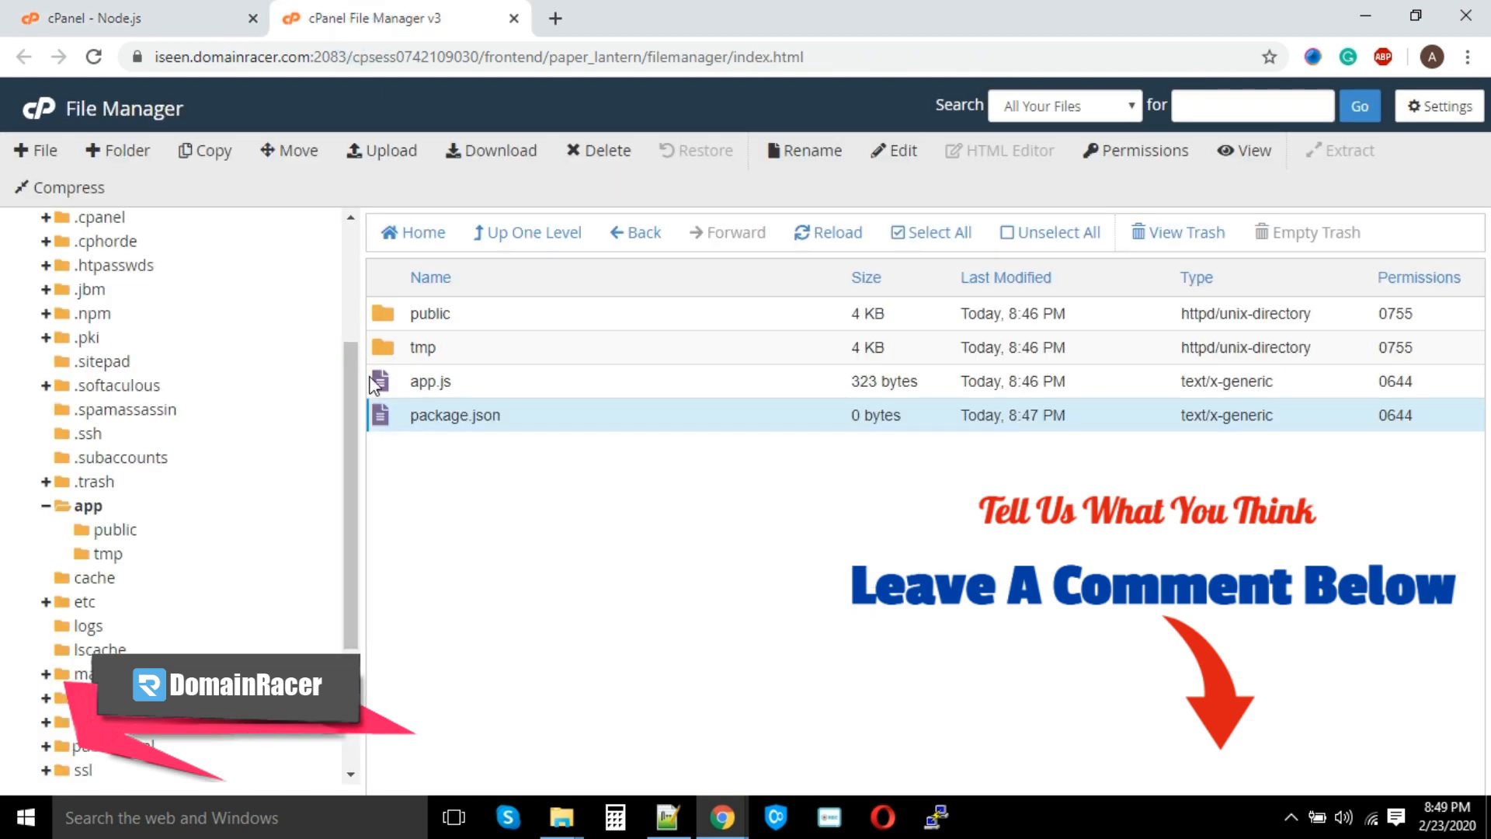
pyautogui.click(85, 19)
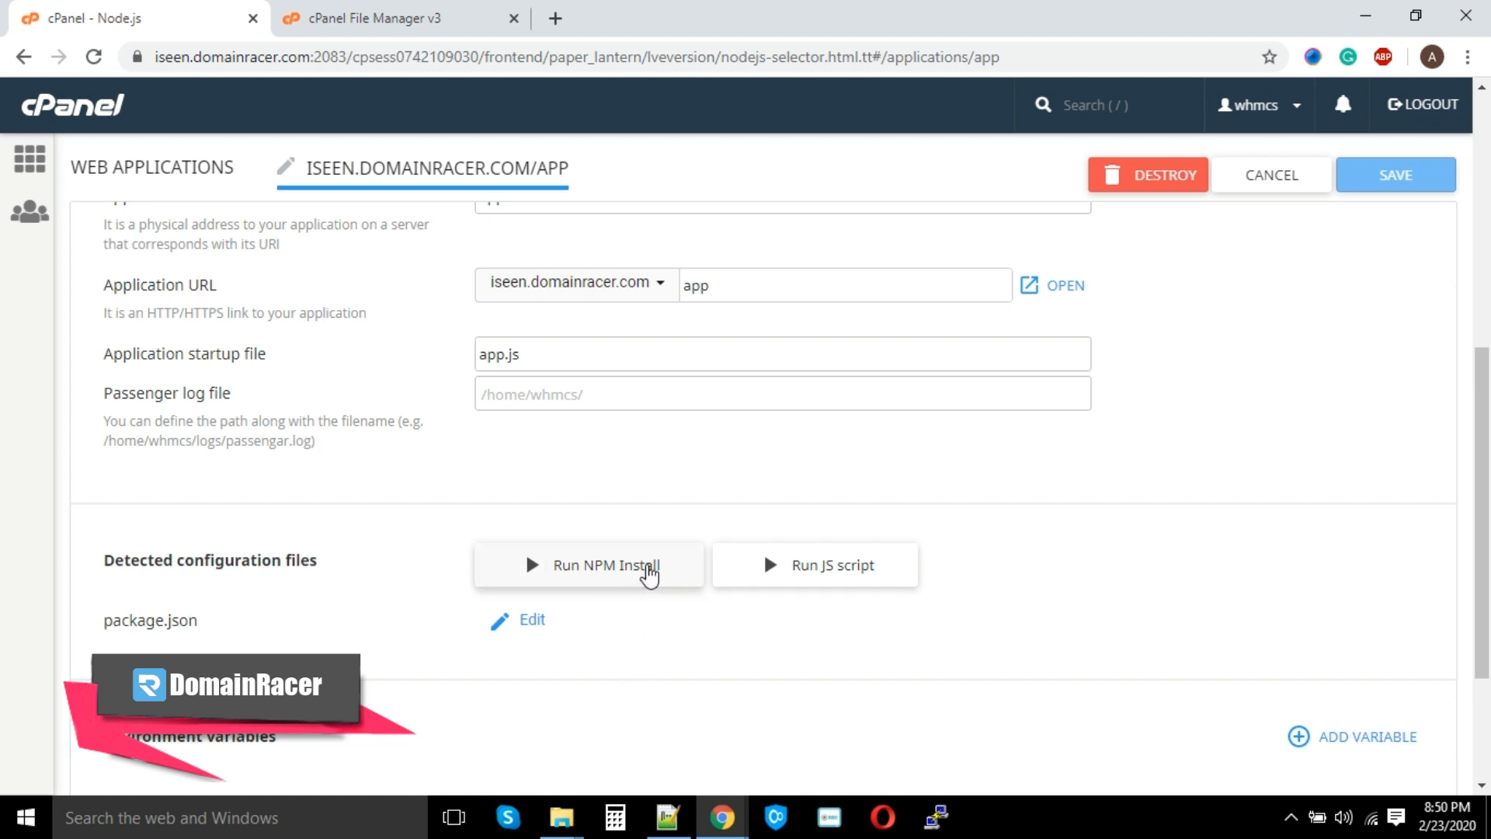
pyautogui.moveTo(637, 575)
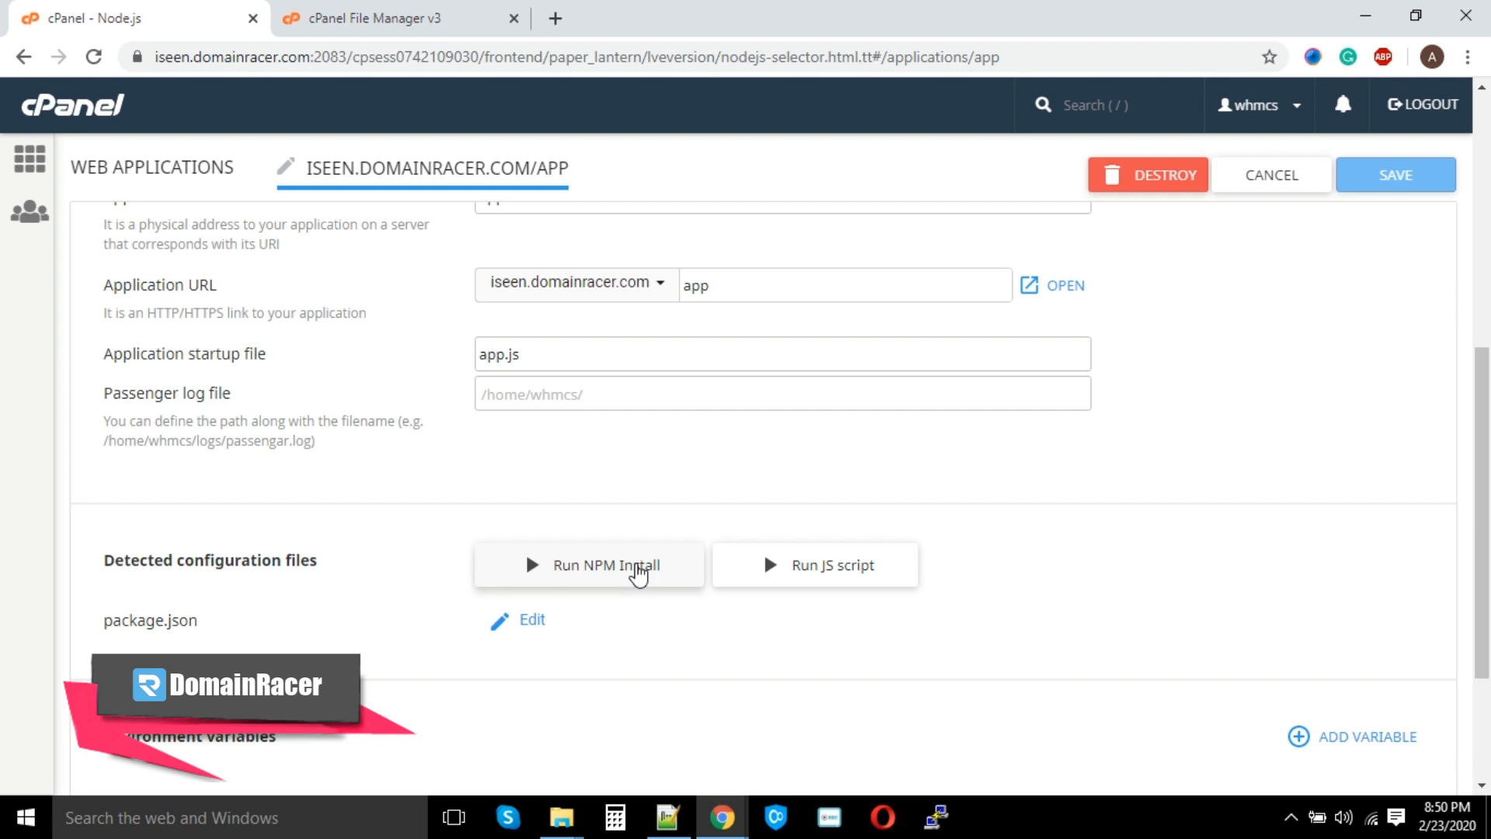
pyautogui.click(591, 563)
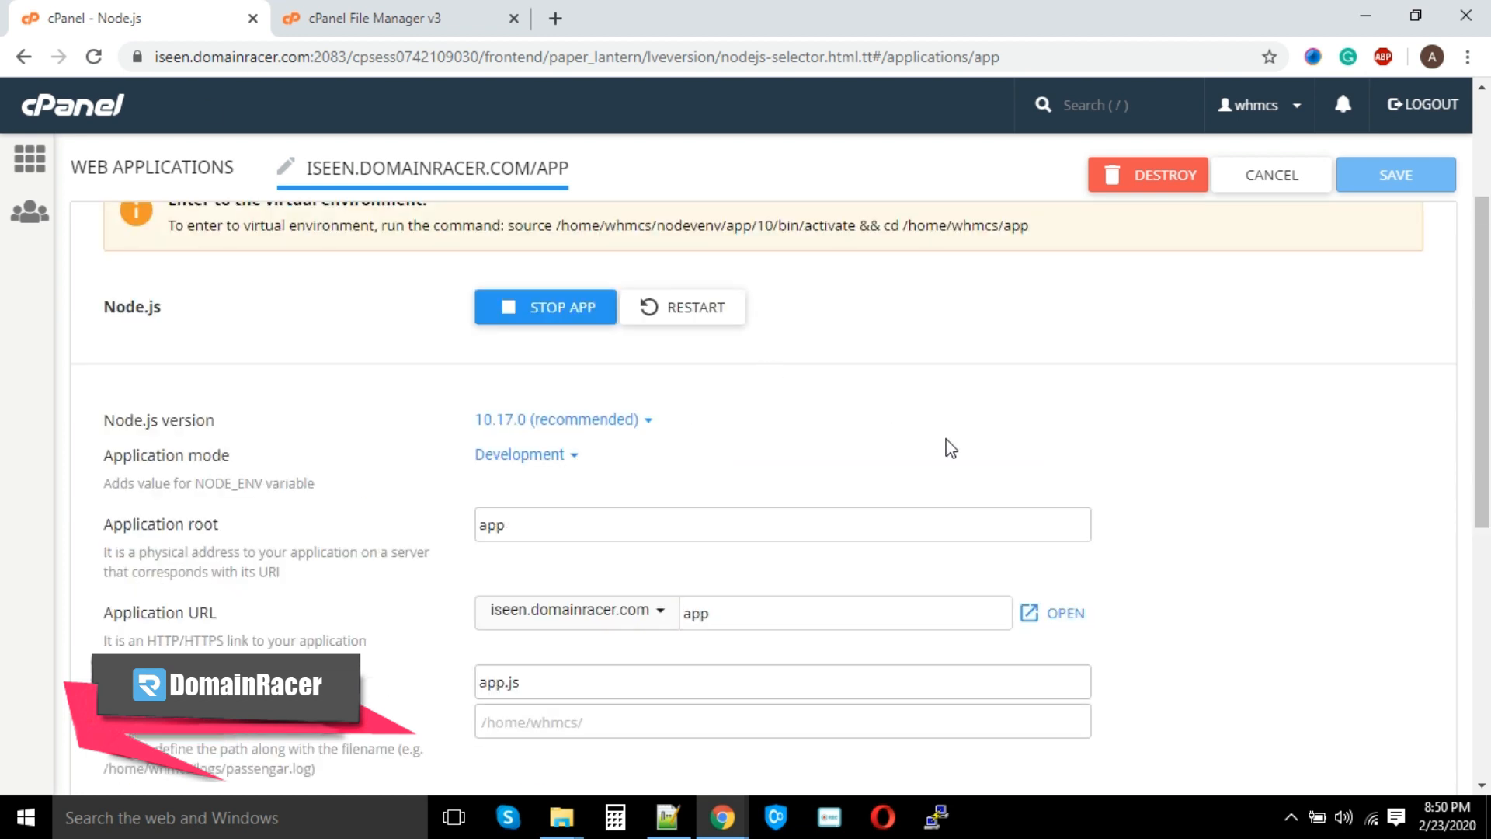
pyautogui.moveTo(1052, 621)
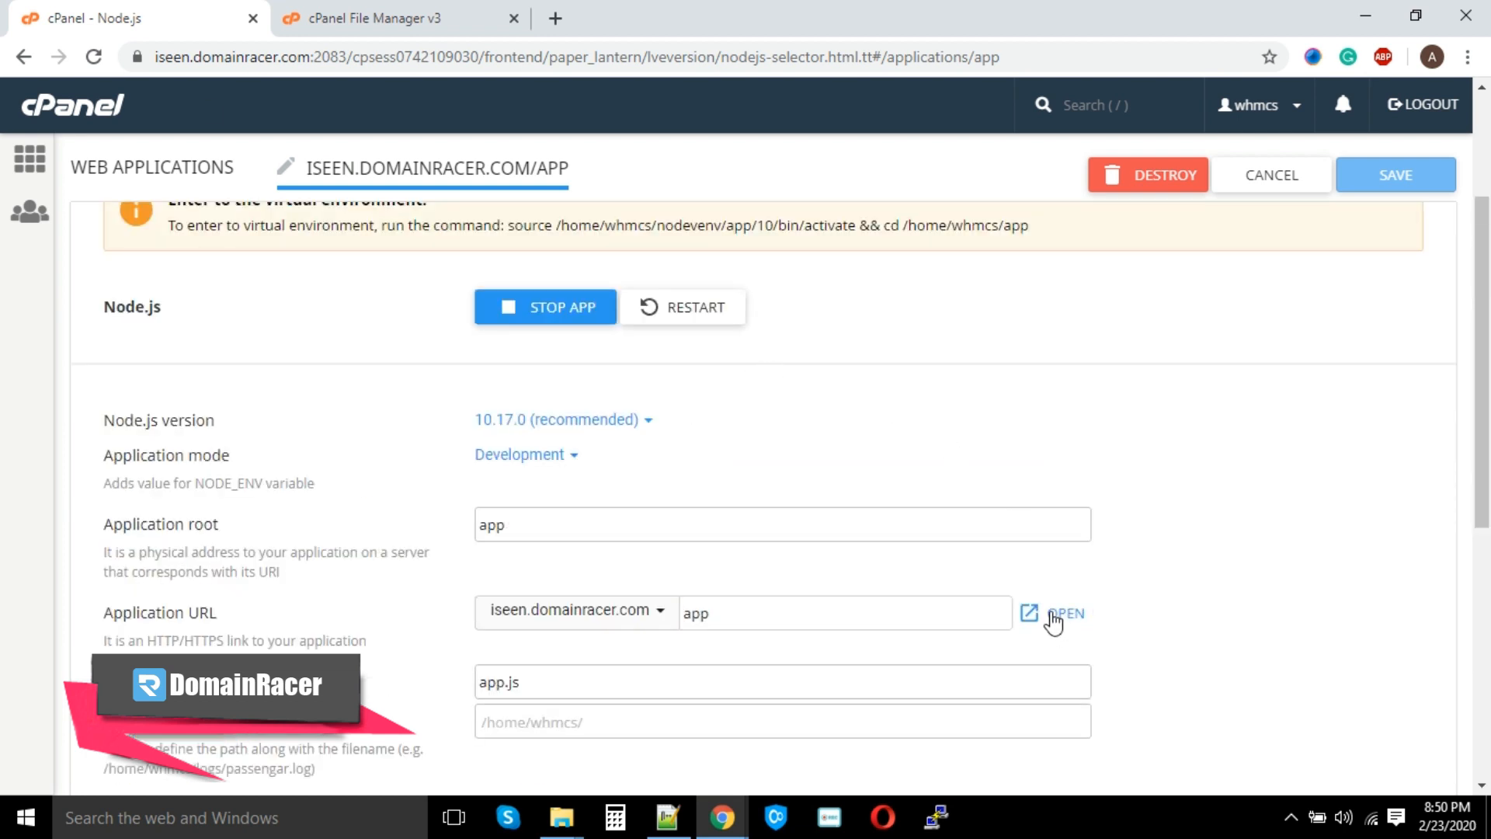
# Load iseen.domainracer.com/app showing 'It works! NodeJS 10.17.0', checking app.js in File Manager along the way
pyautogui.click(1061, 613)
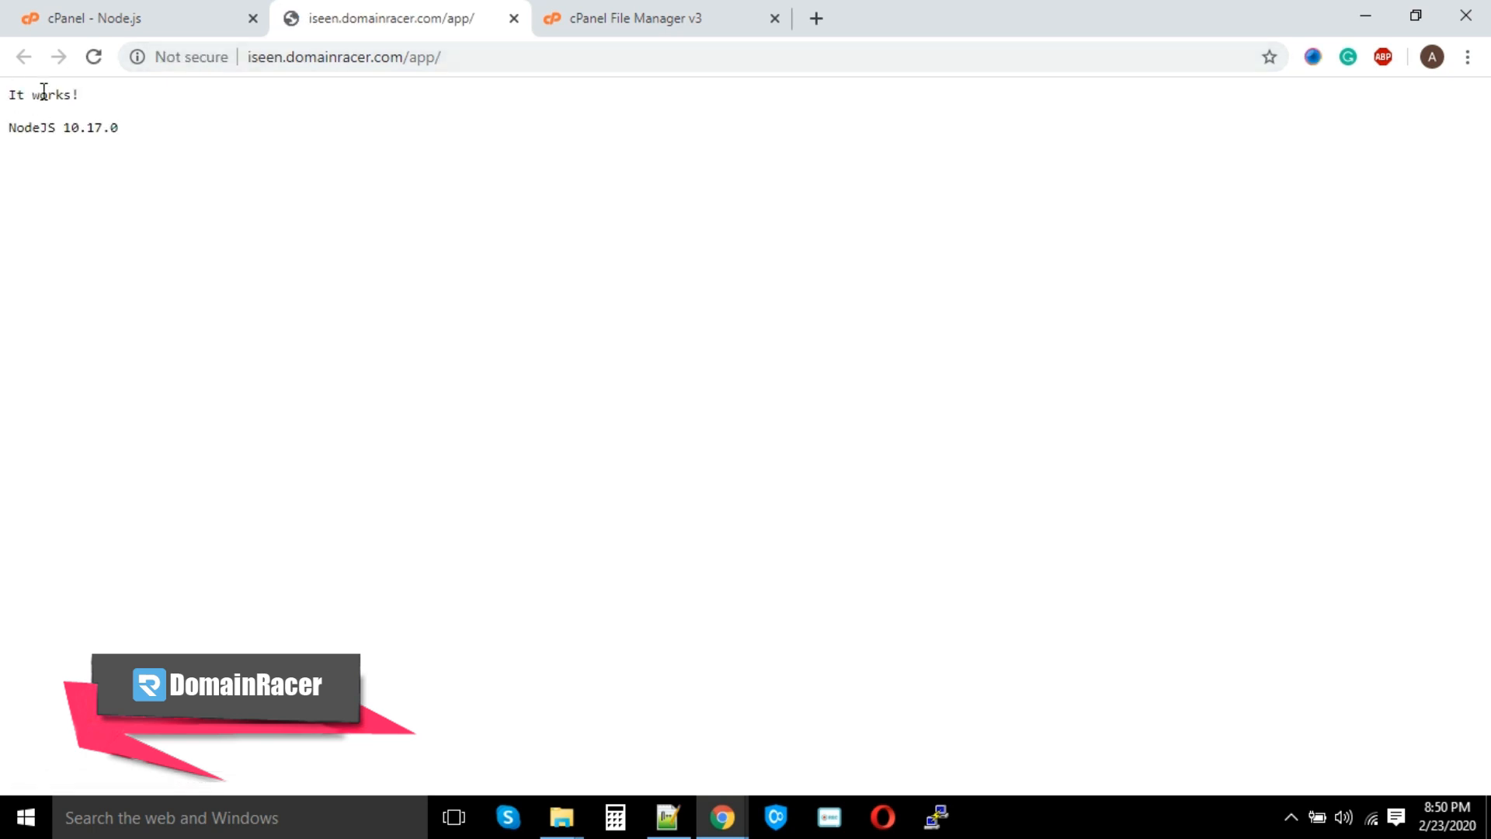
pyautogui.moveTo(45, 116)
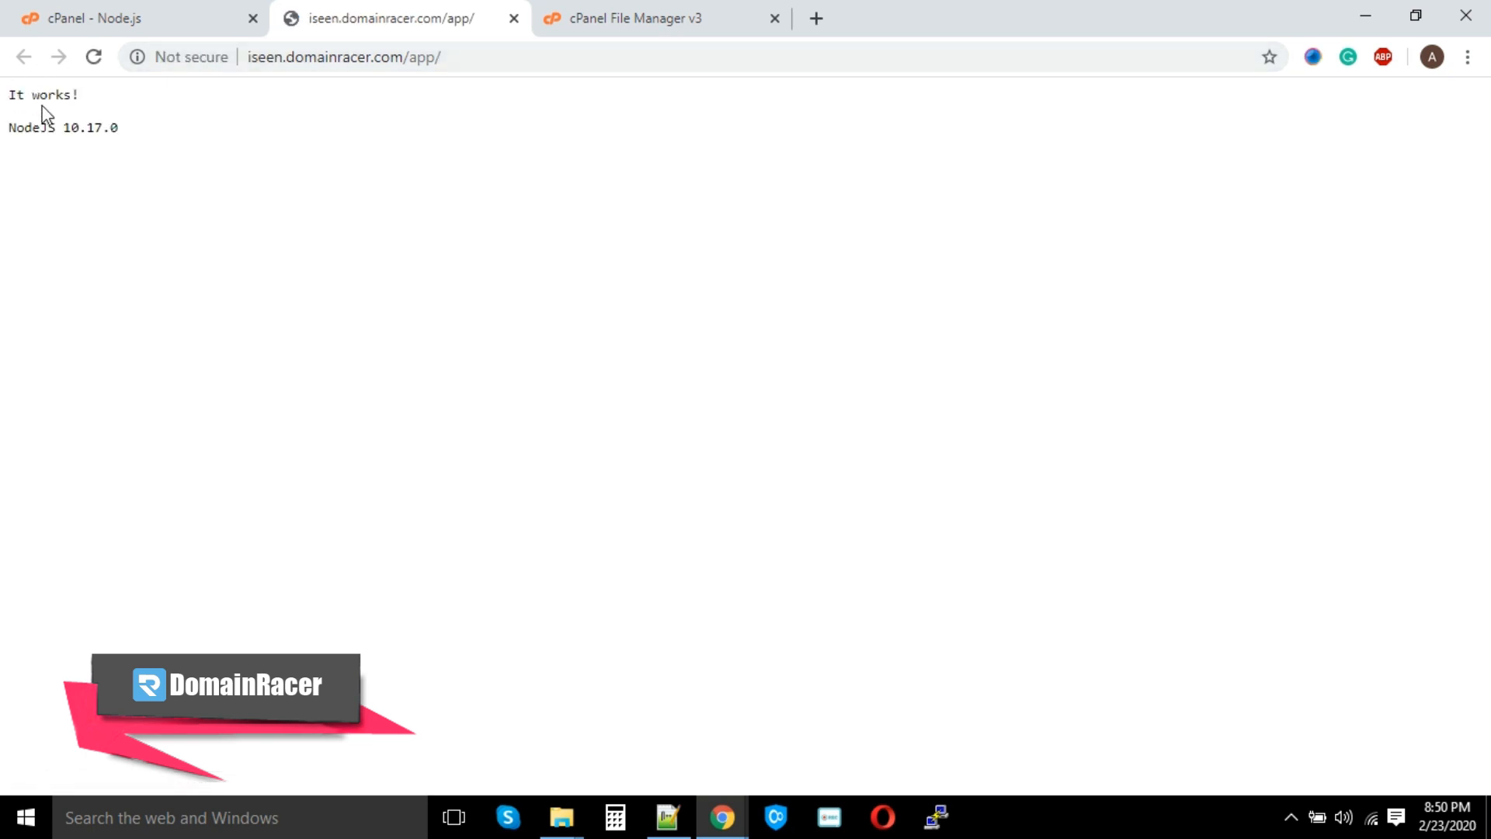
pyautogui.click(124, 19)
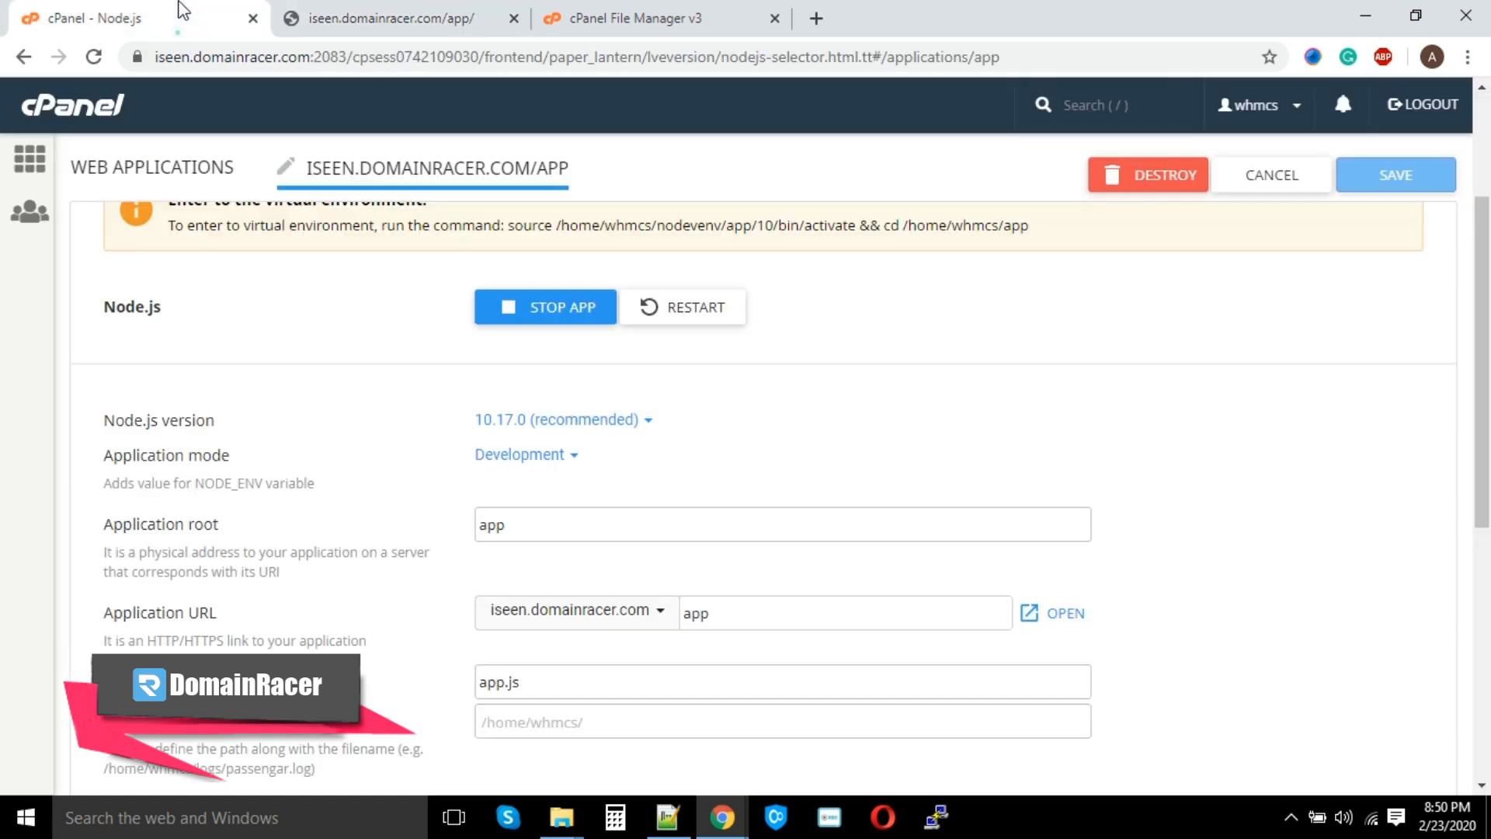
pyautogui.click(646, 19)
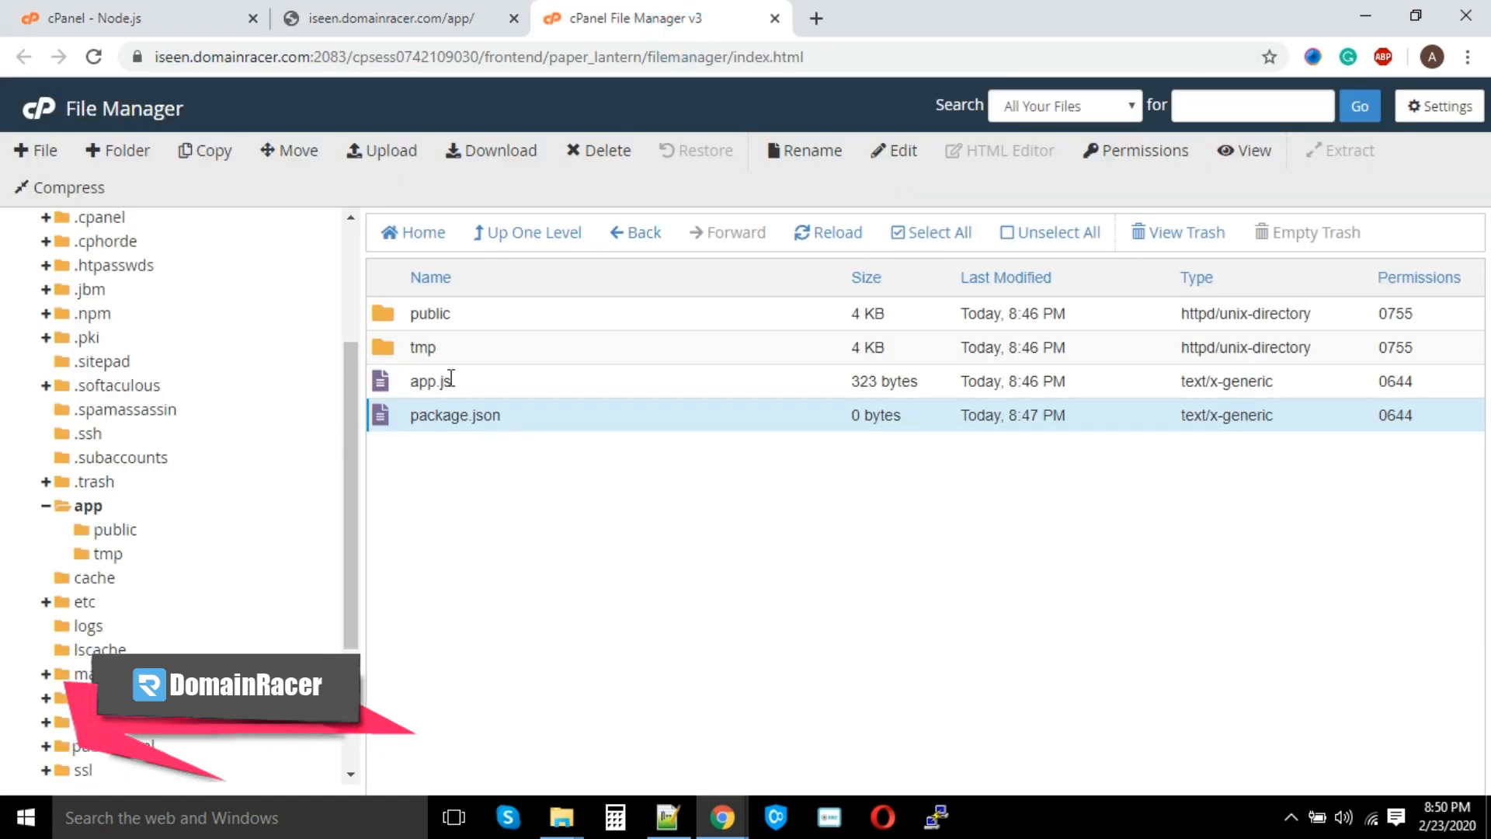
pyautogui.click(431, 382)
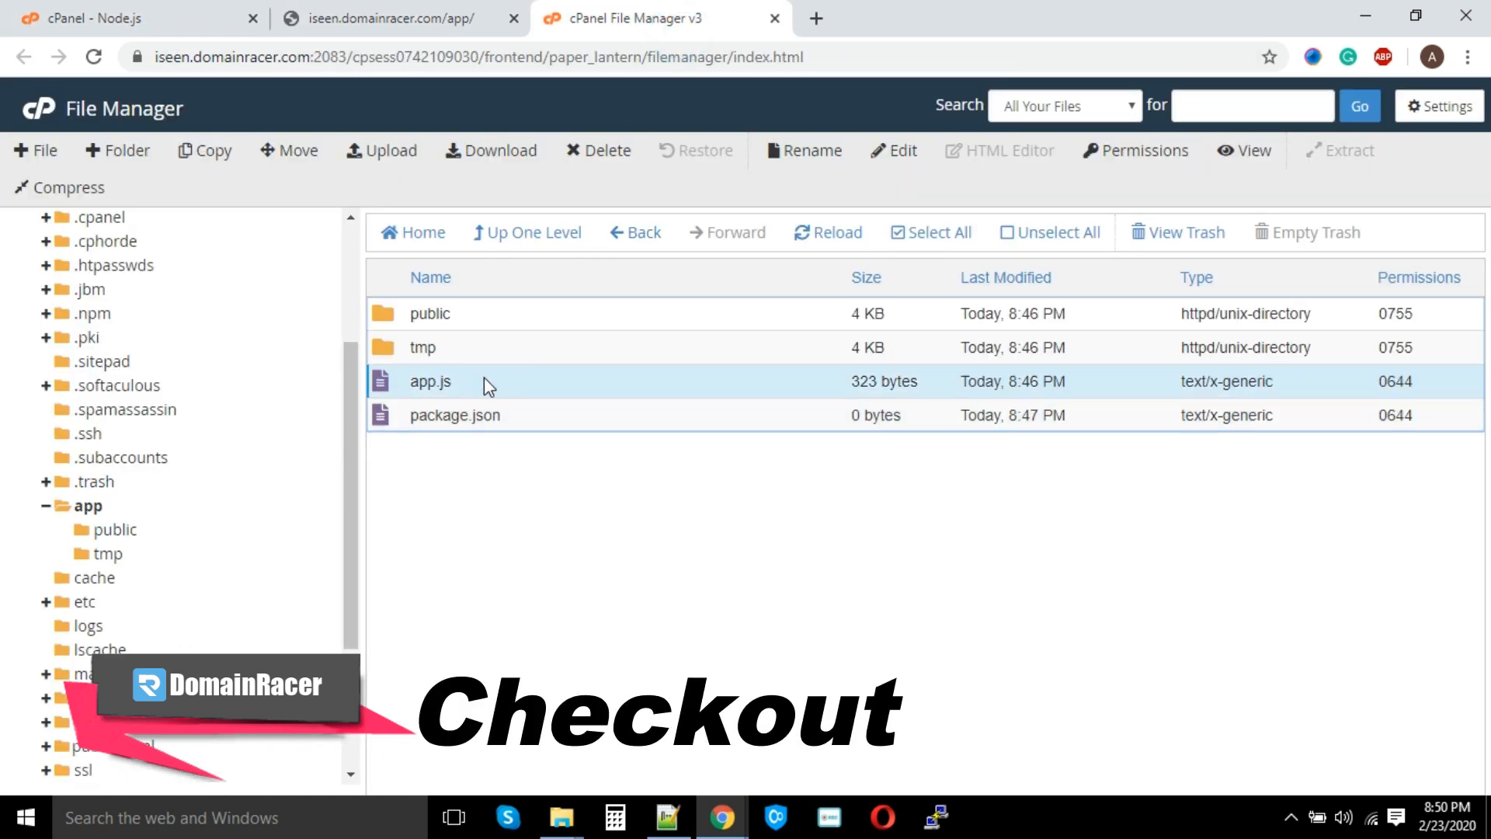
pyautogui.click(400, 17)
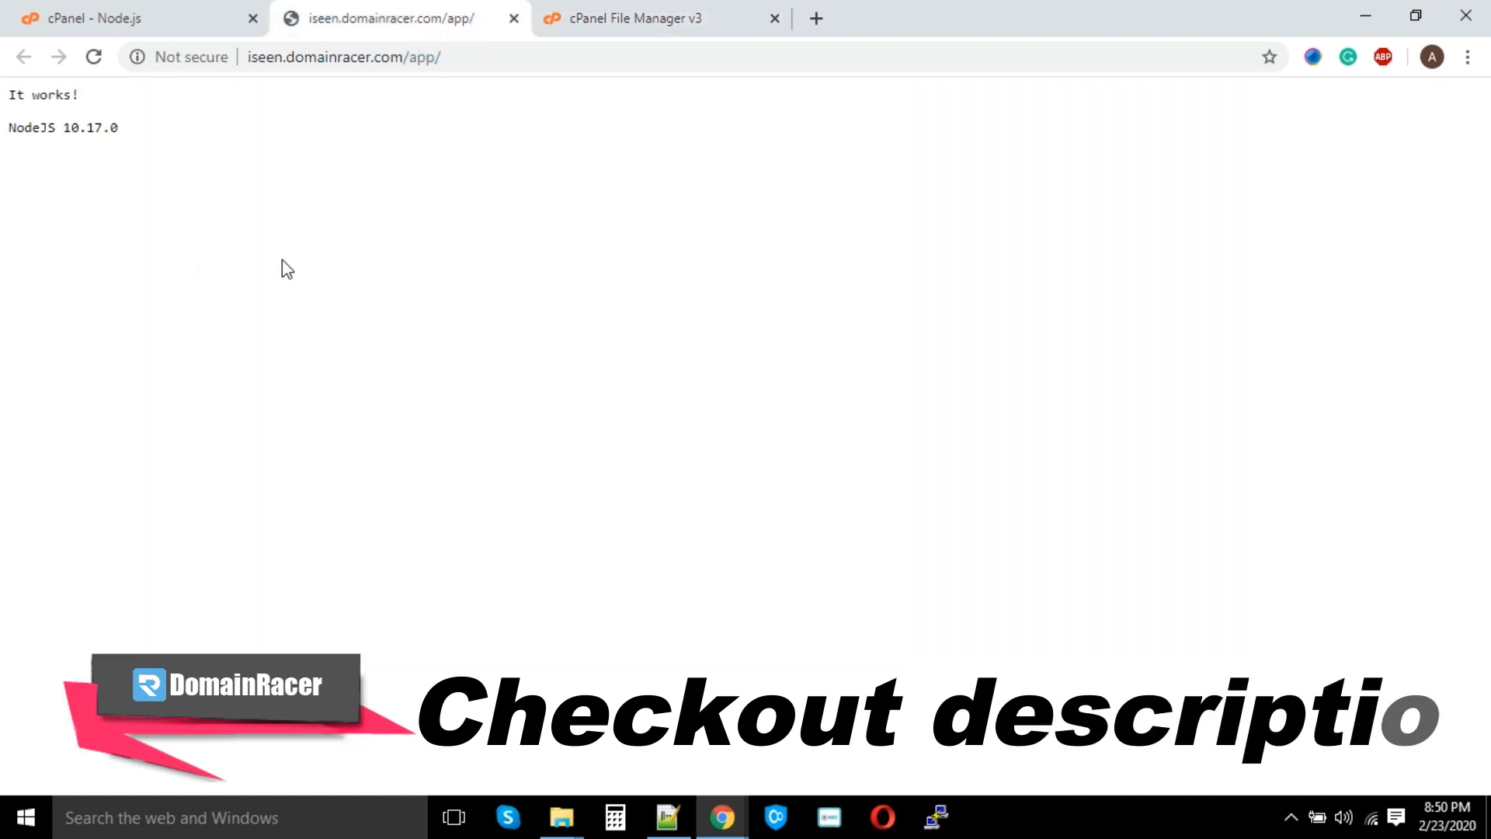